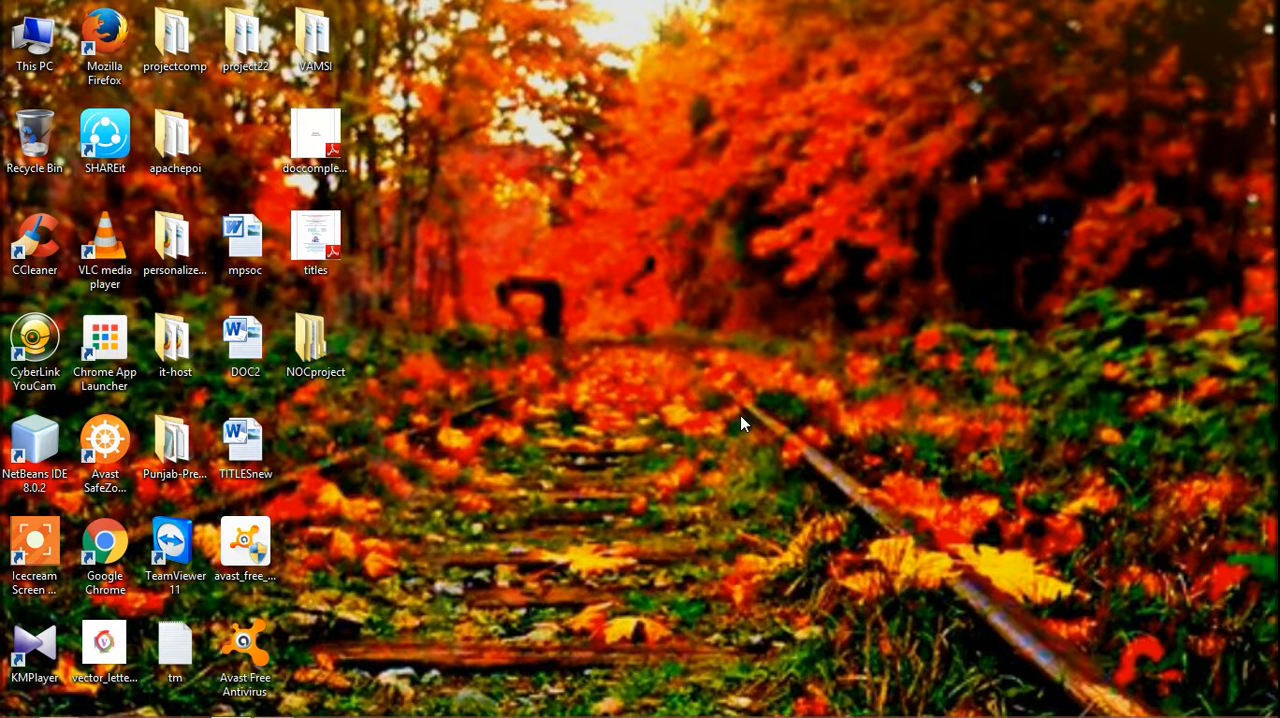
pyautogui.moveTo(402, 148)
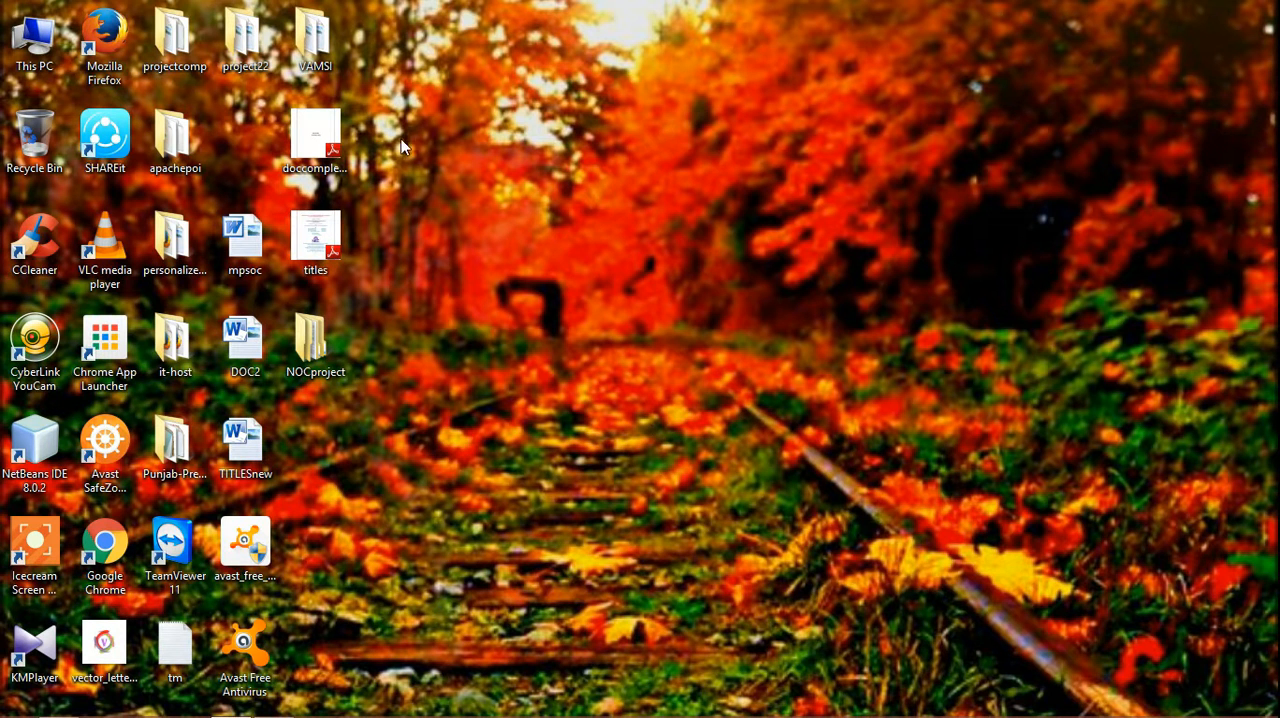
pyautogui.moveTo(484, 106)
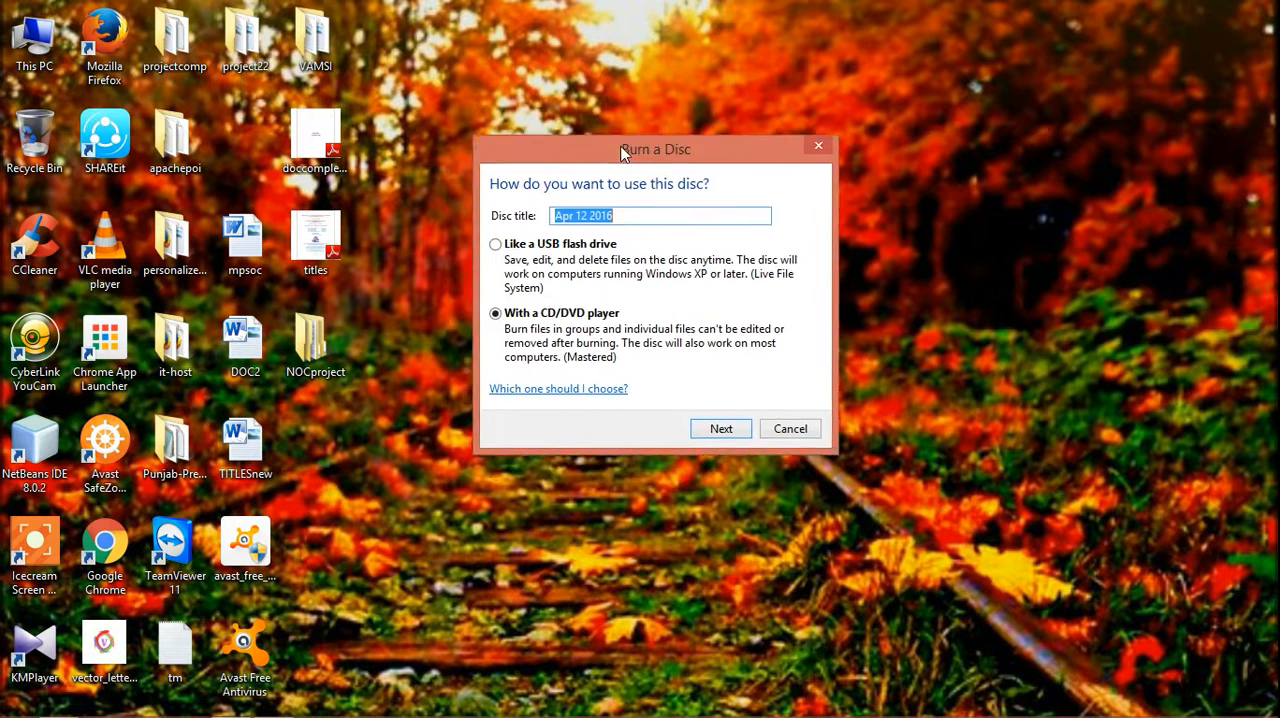
# Accept the 'Apr 12 2016' disc title with the CD/DVD player format and proceed.
pyautogui.moveTo(656, 148); pyautogui.dragTo(864, 52)
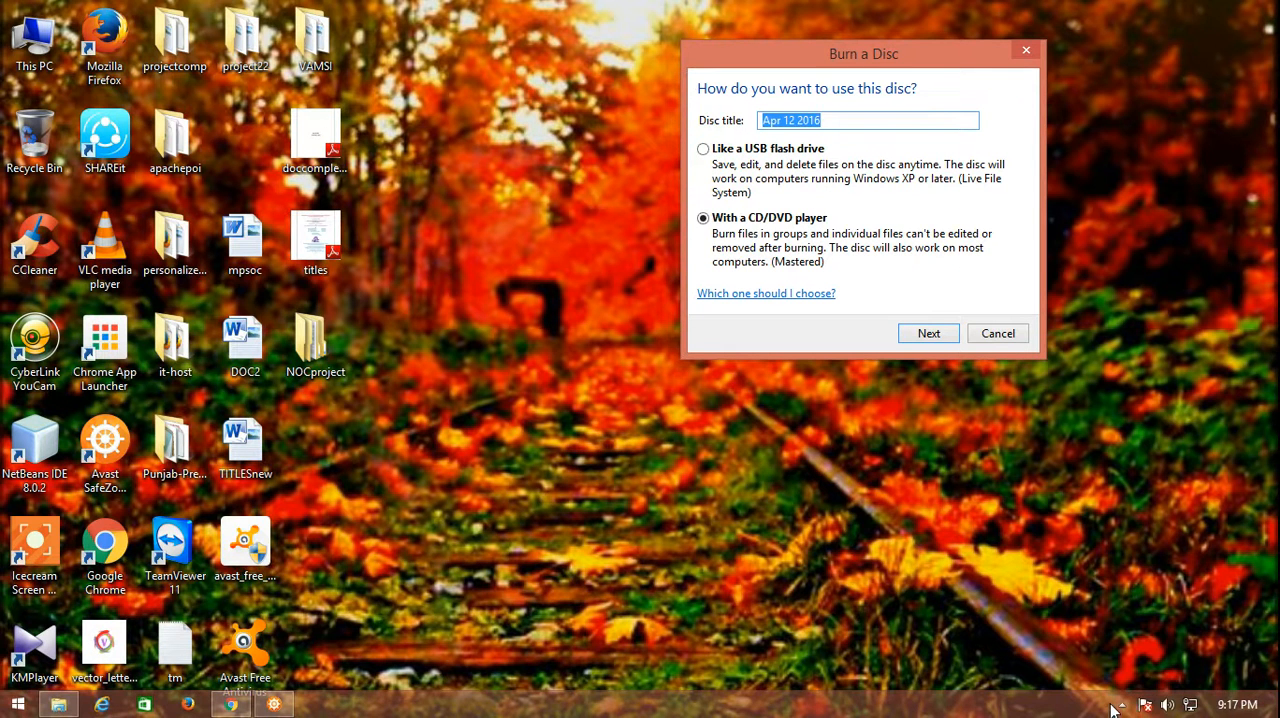
pyautogui.moveTo(700, 164)
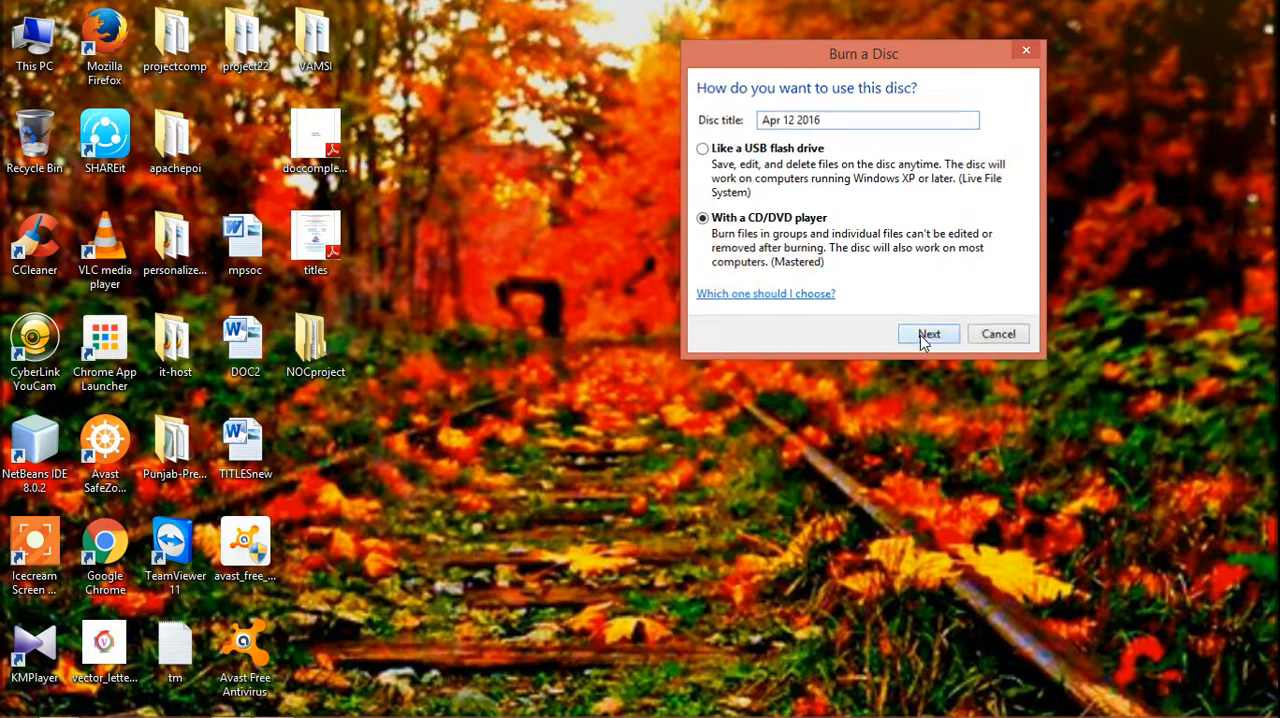
pyautogui.click(928, 332)
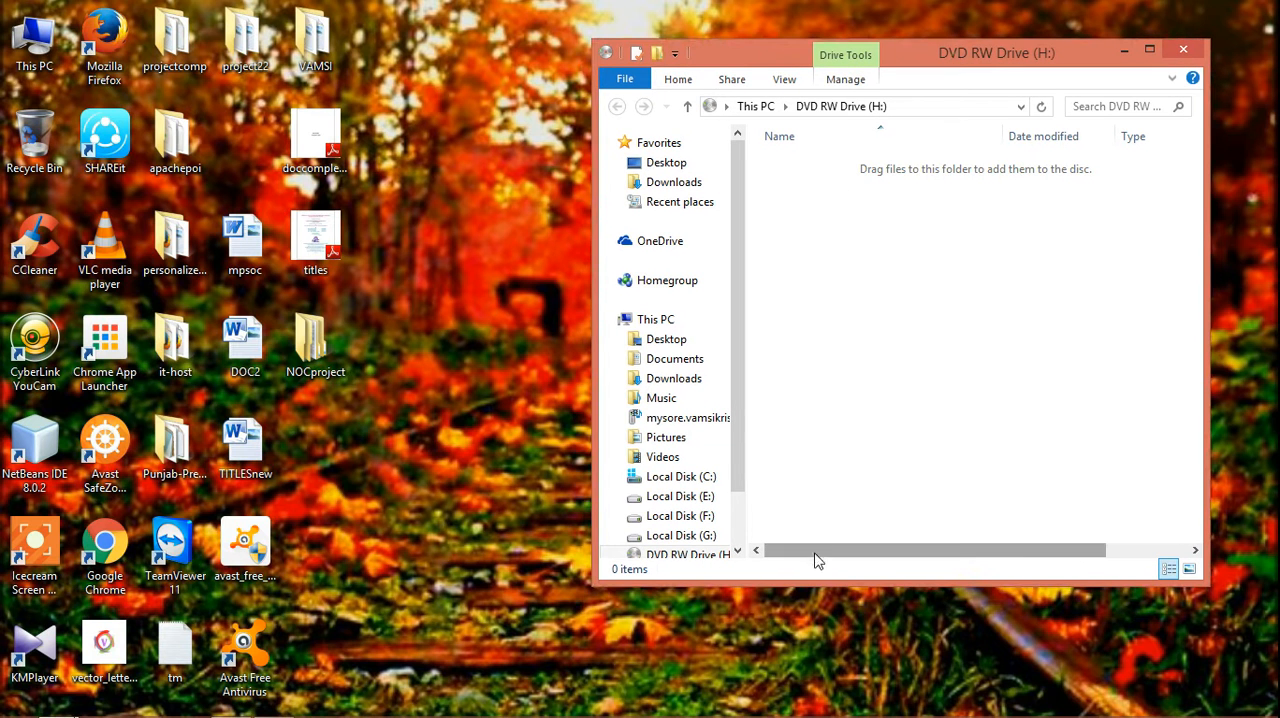
# Copy the NOCproject folder from the desktop onto the DVD RW drive and choose Burn to disc.
pyautogui.click(316, 344)
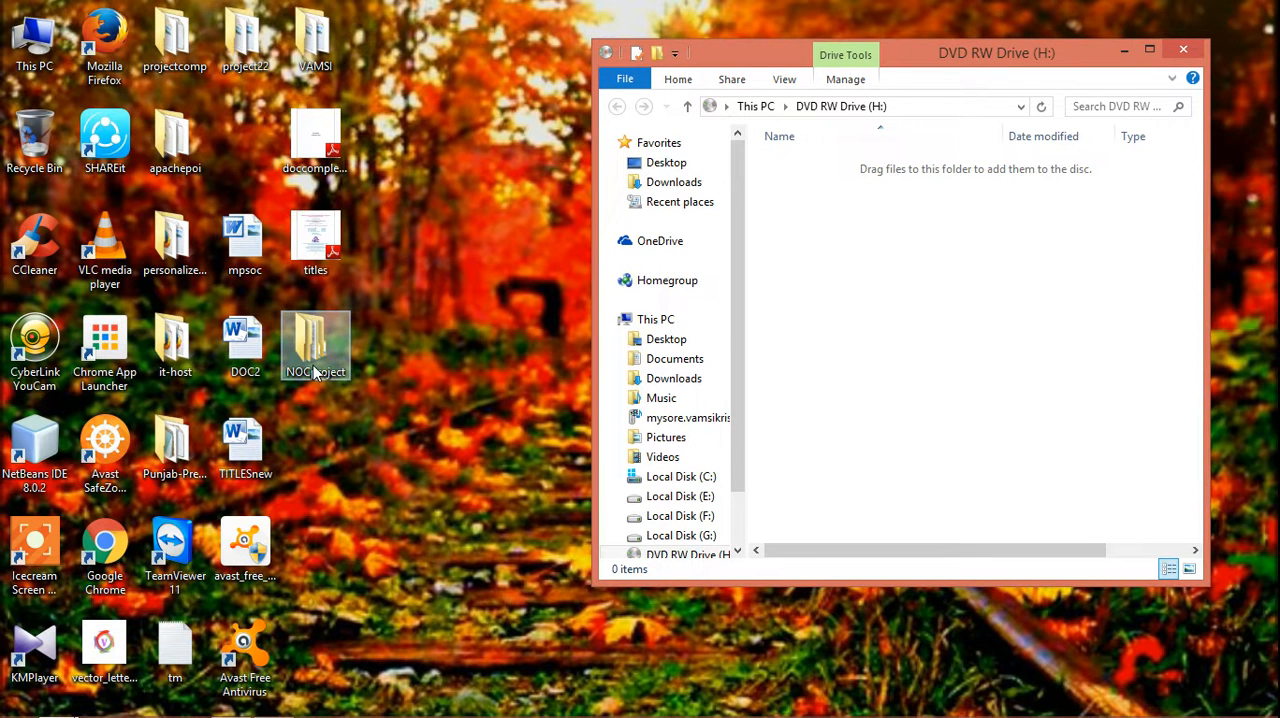
pyautogui.moveTo(316, 344); pyautogui.dragTo(1000, 220)
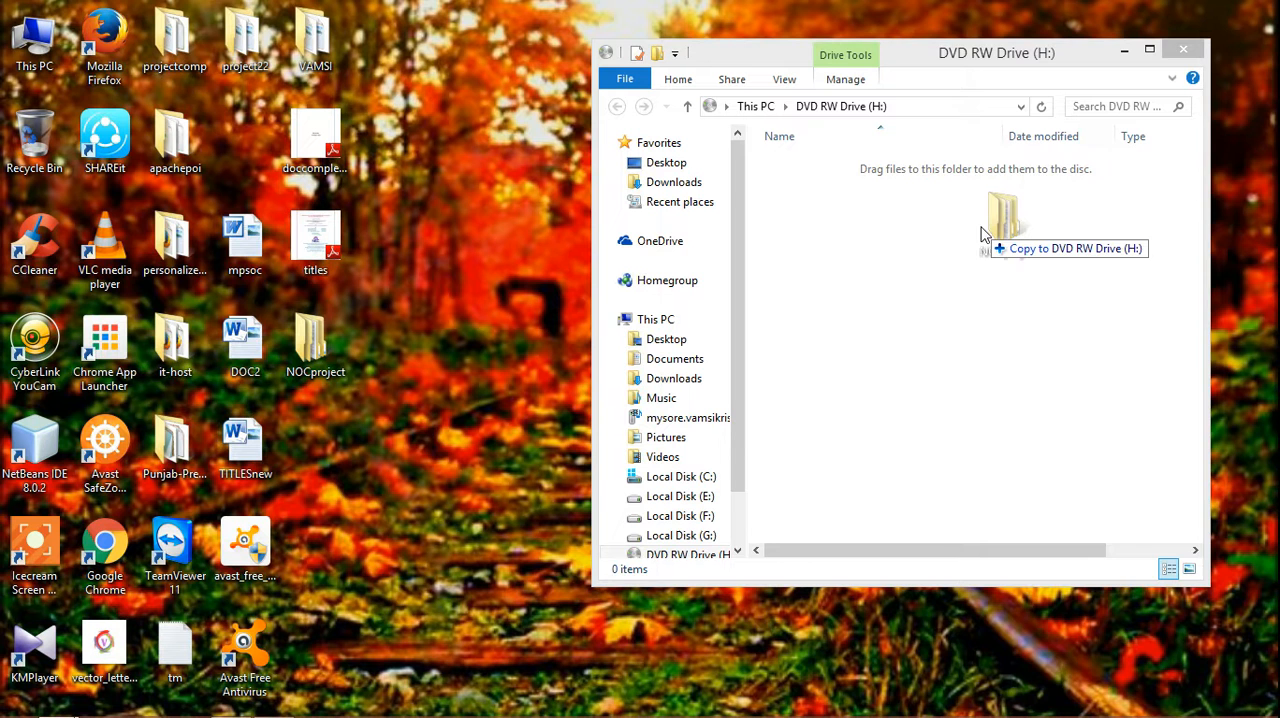
pyautogui.moveTo(1000, 224); pyautogui.dragTo(924, 224)
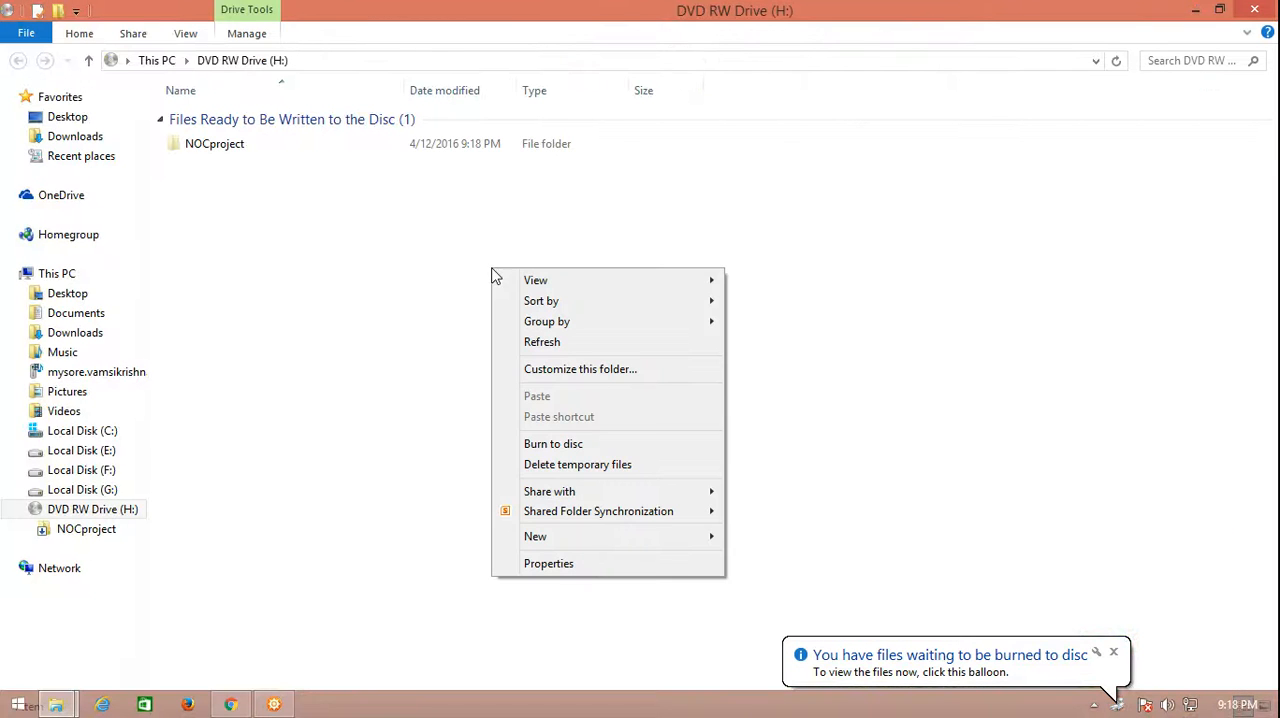
pyautogui.moveTo(578, 464)
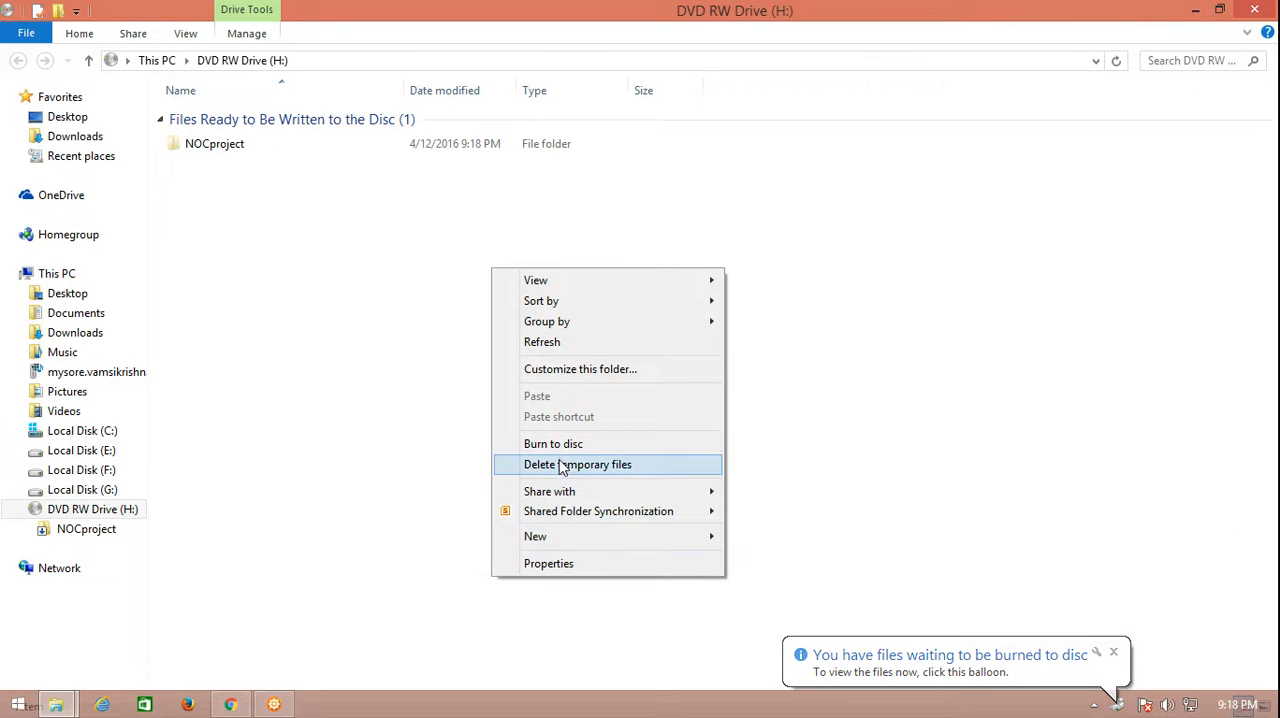
pyautogui.click(552, 444)
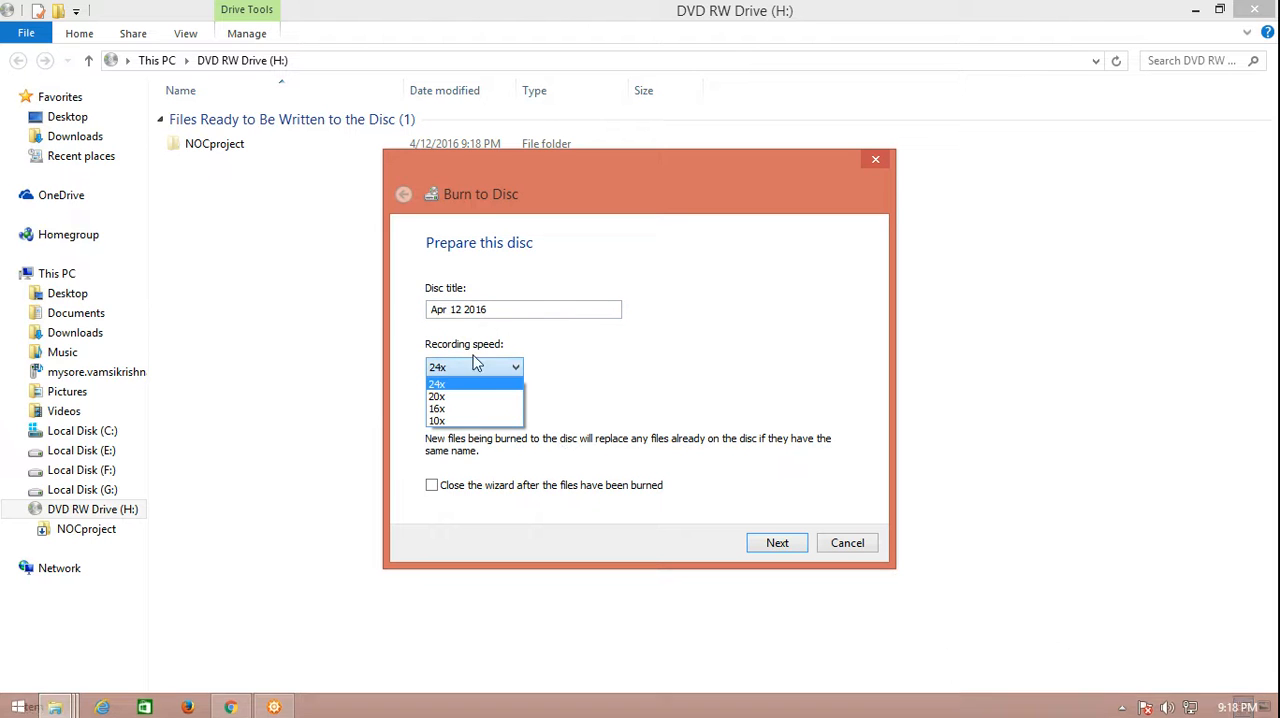
pyautogui.moveTo(512, 376)
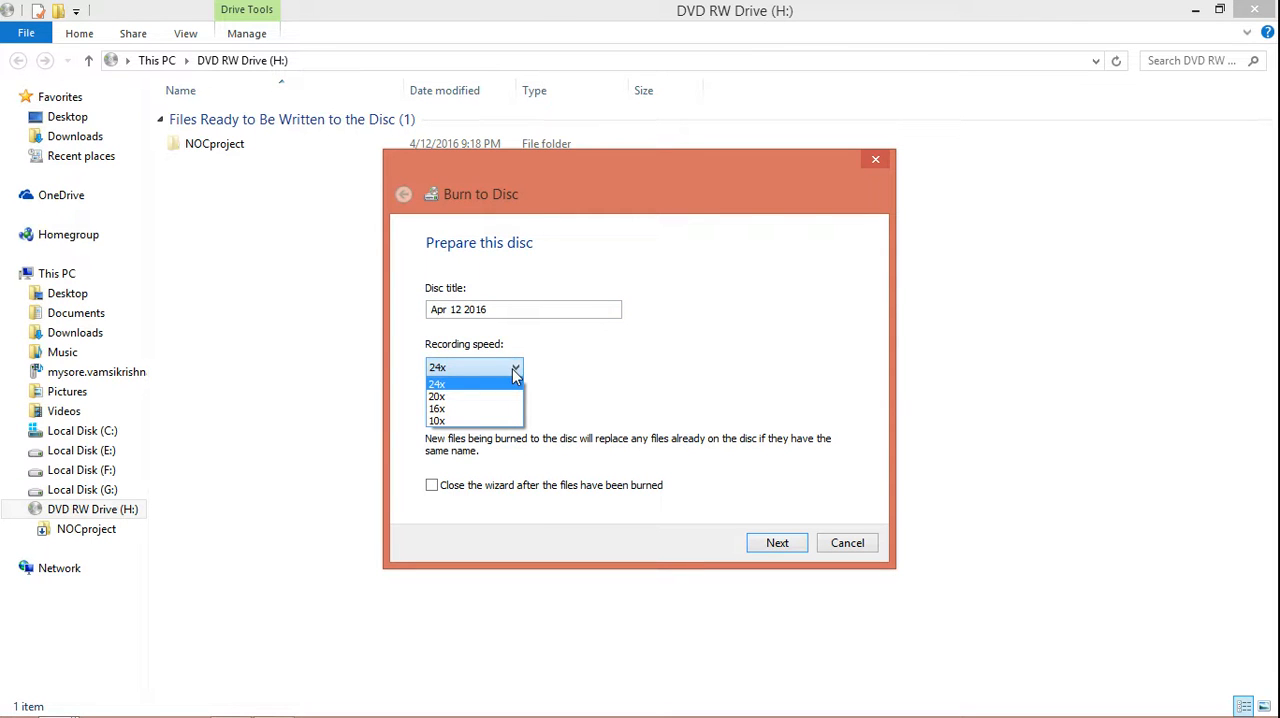
pyautogui.moveTo(476, 396)
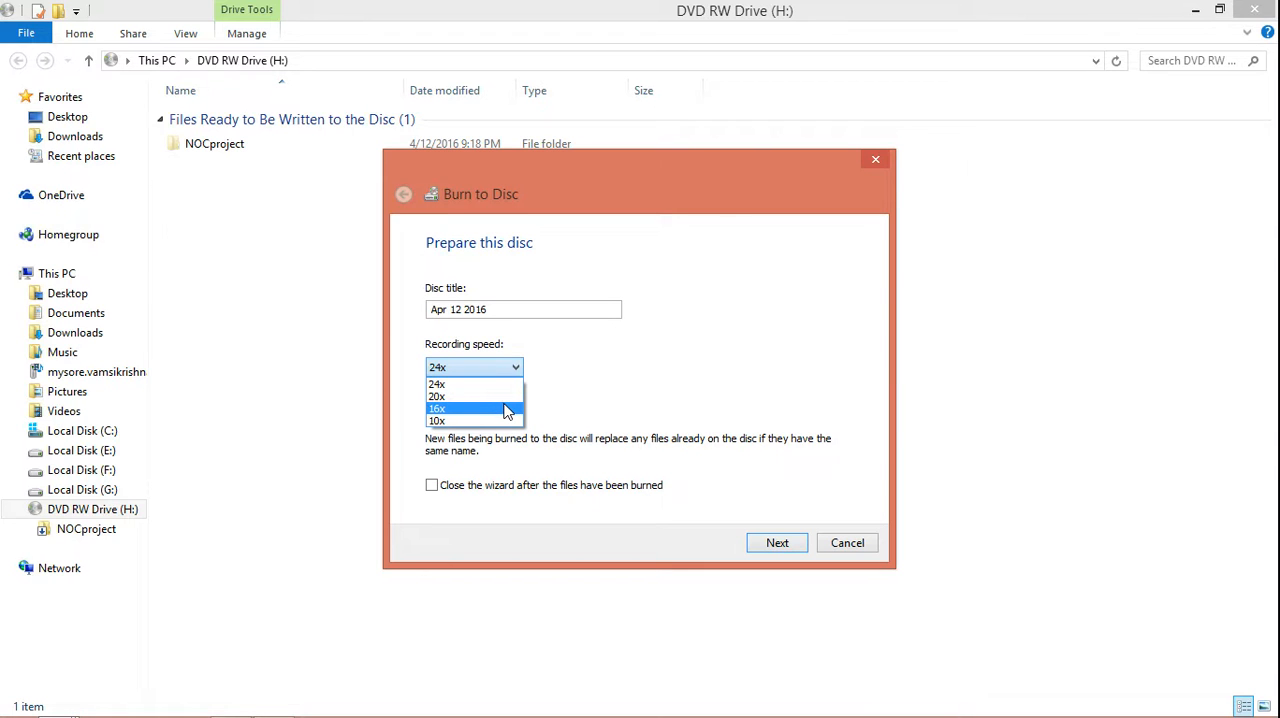
pyautogui.moveTo(508, 412)
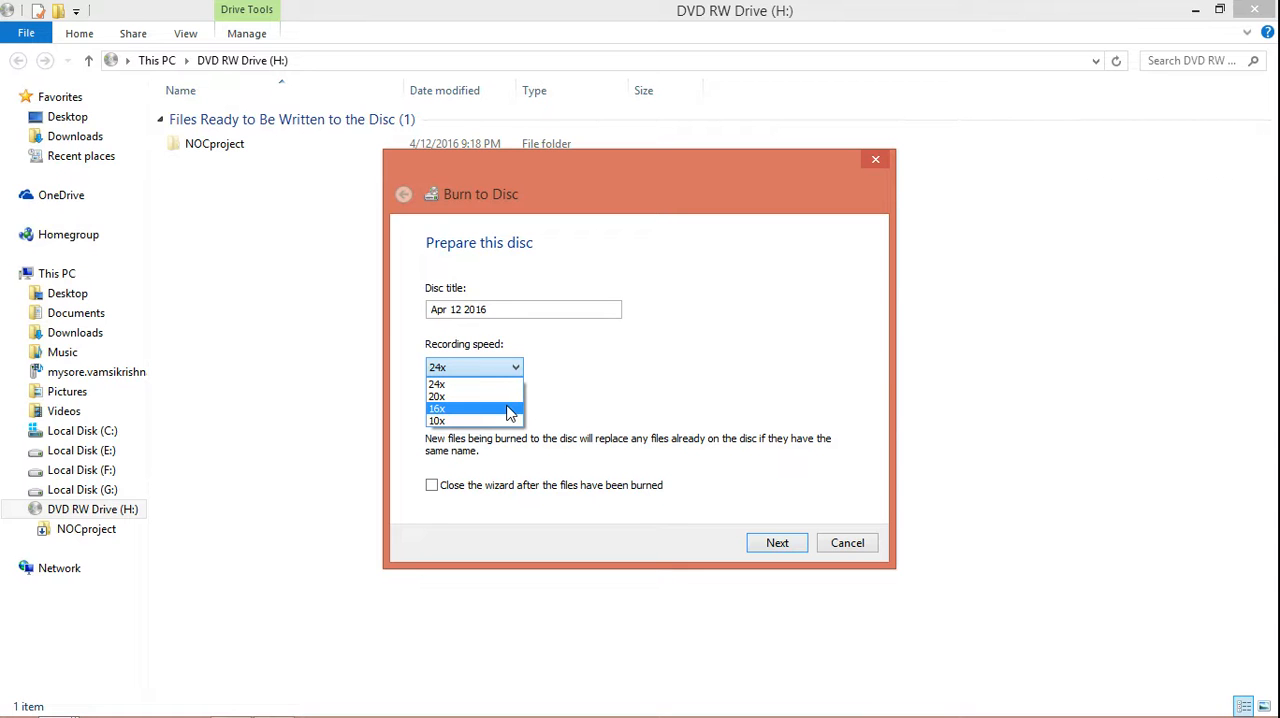
# Choose a 20x recording speed and start writing the files to the disc.
pyautogui.click(436, 396)
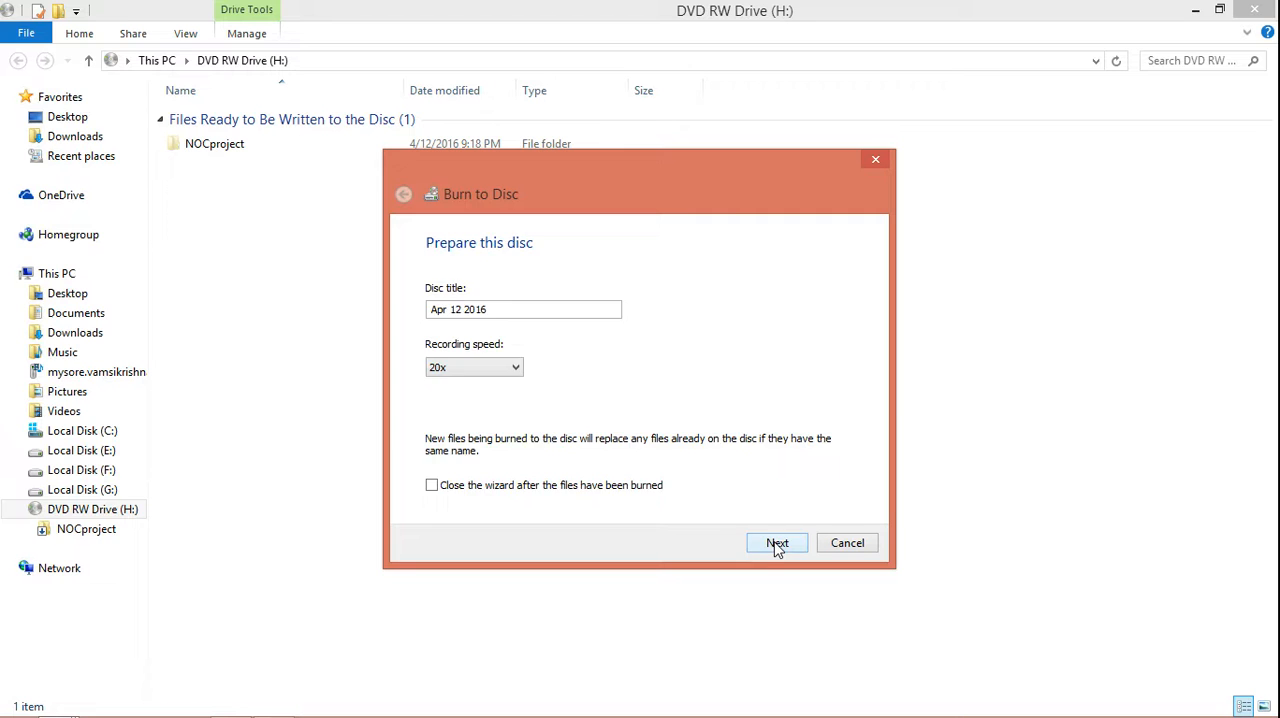
pyautogui.click(776, 542)
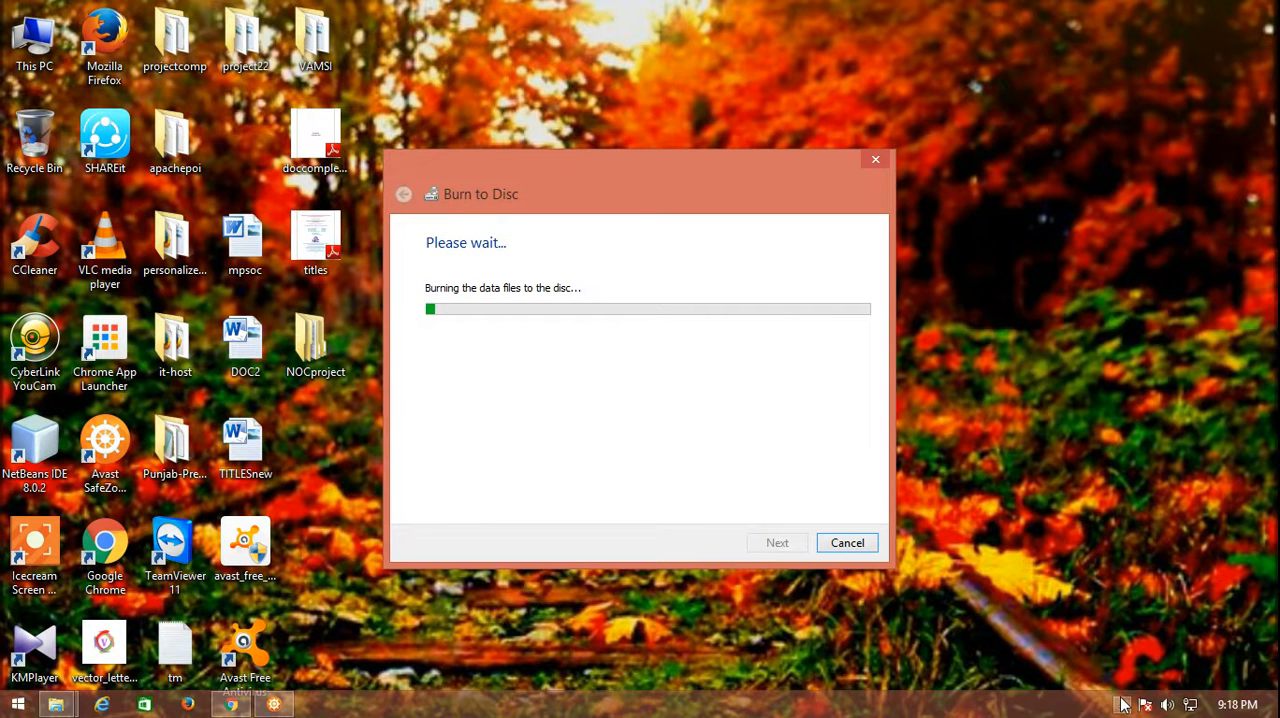
# Wait through the disc writing while bringing the browser with a YouTube channel forward.
pyautogui.click(1122, 704)
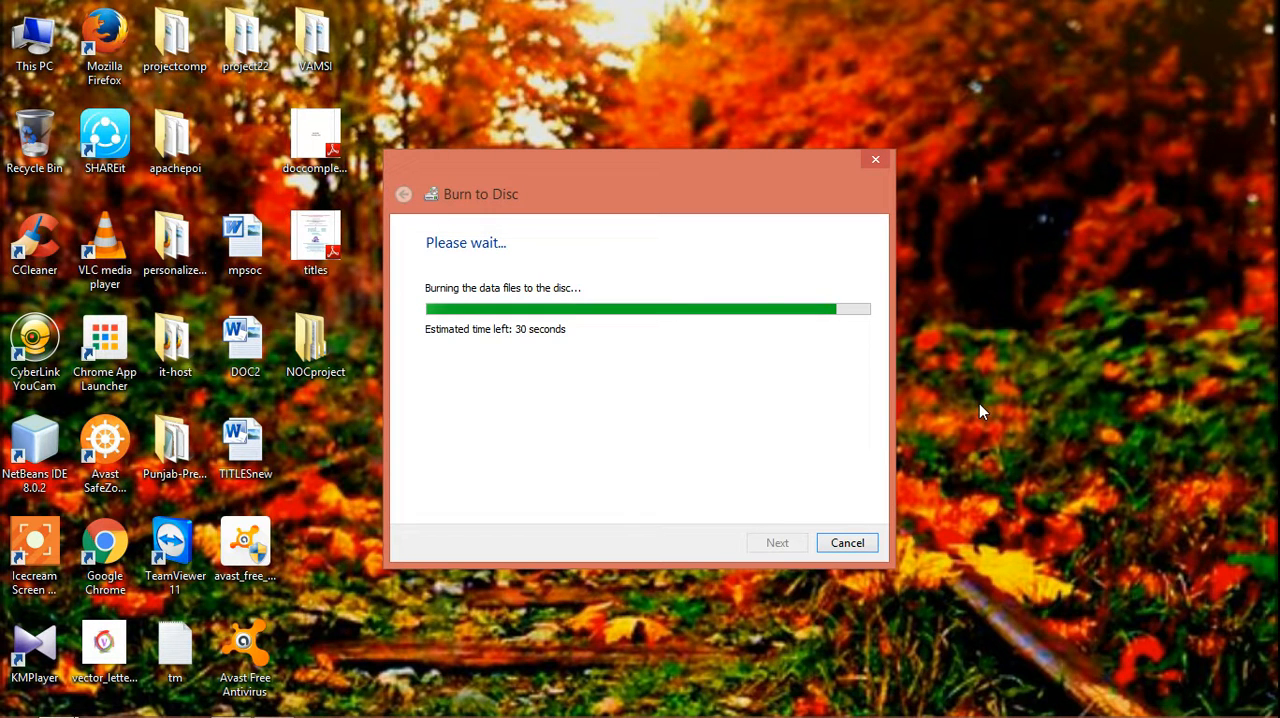
pyautogui.moveTo(952, 428)
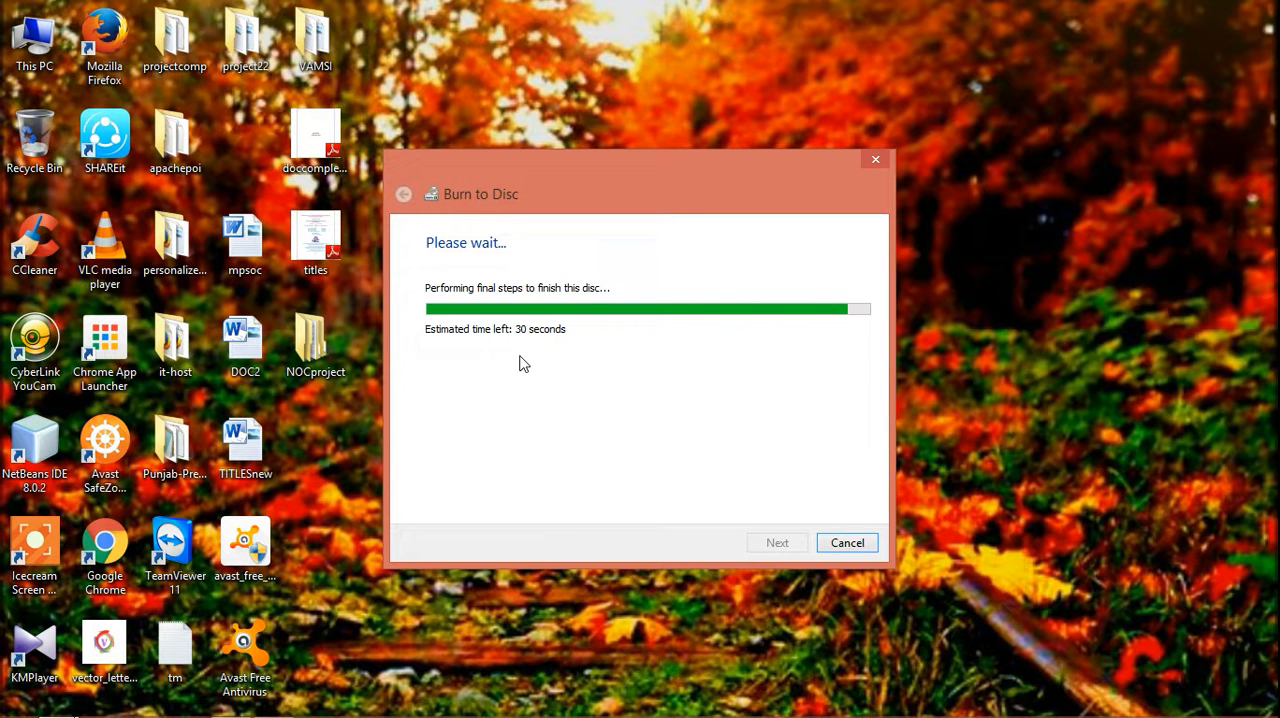
pyautogui.moveTo(996, 314)
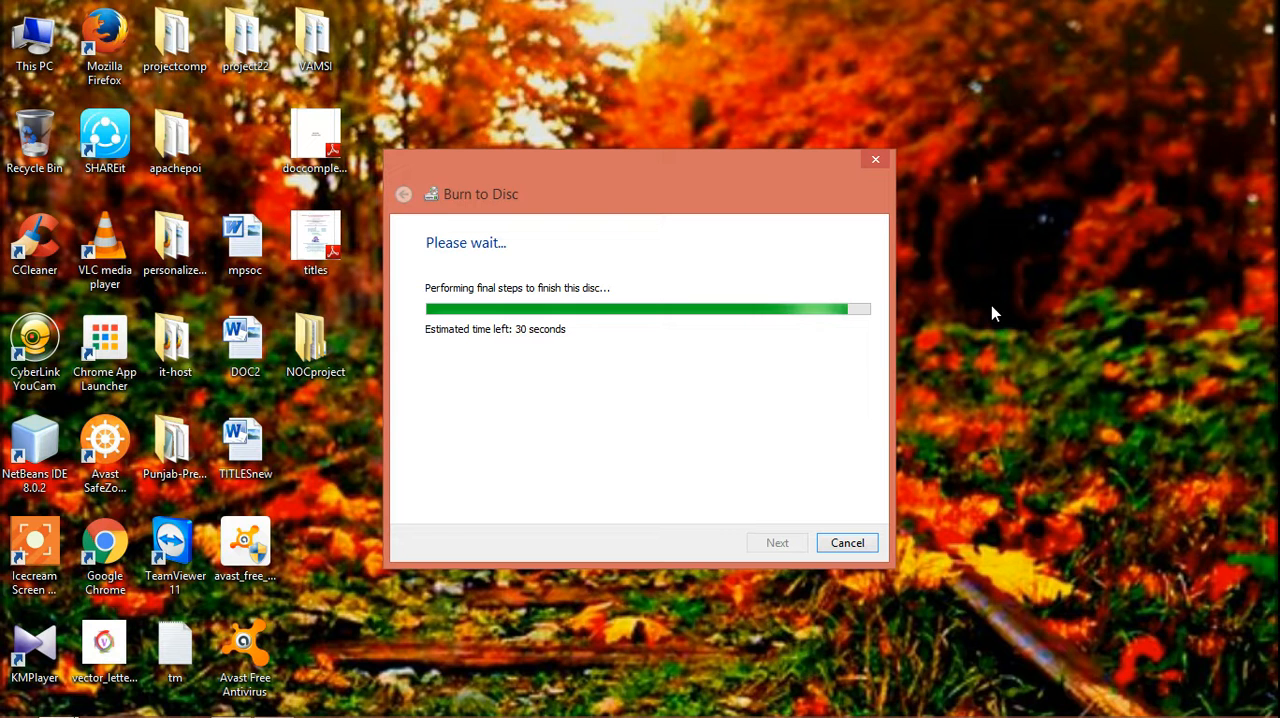
pyautogui.moveTo(928, 400)
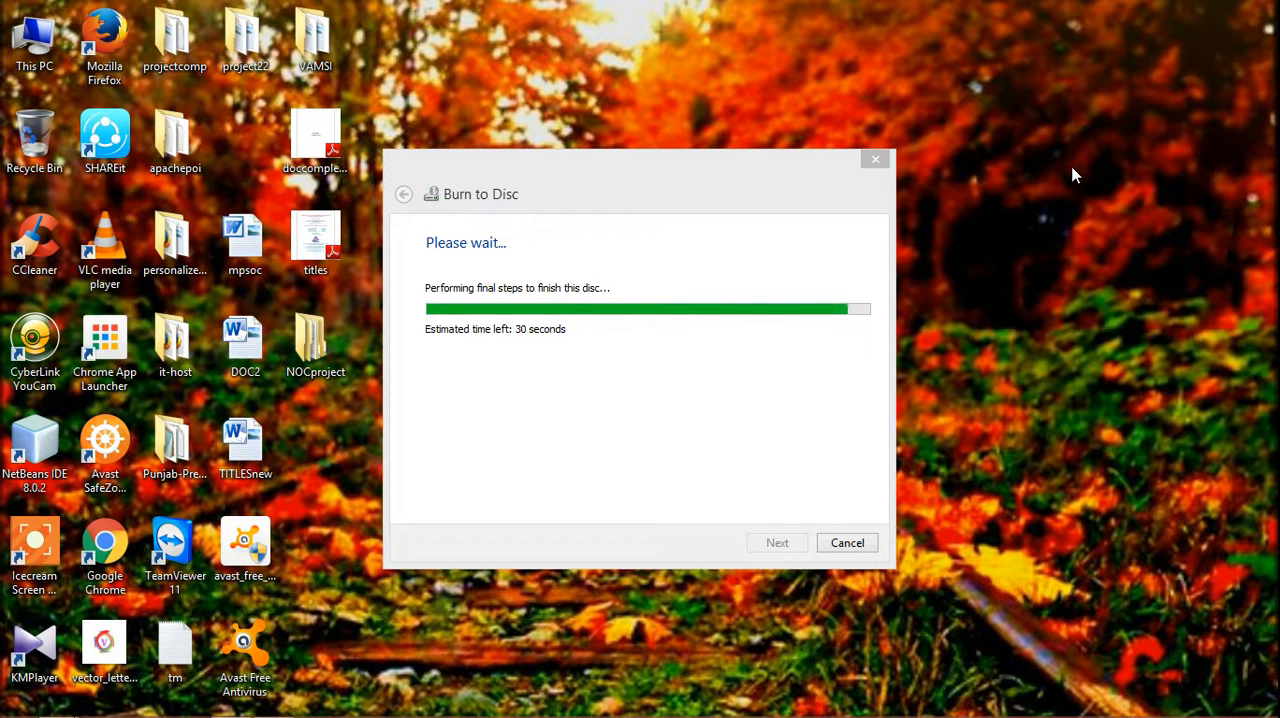
pyautogui.rightClick(1076, 176)
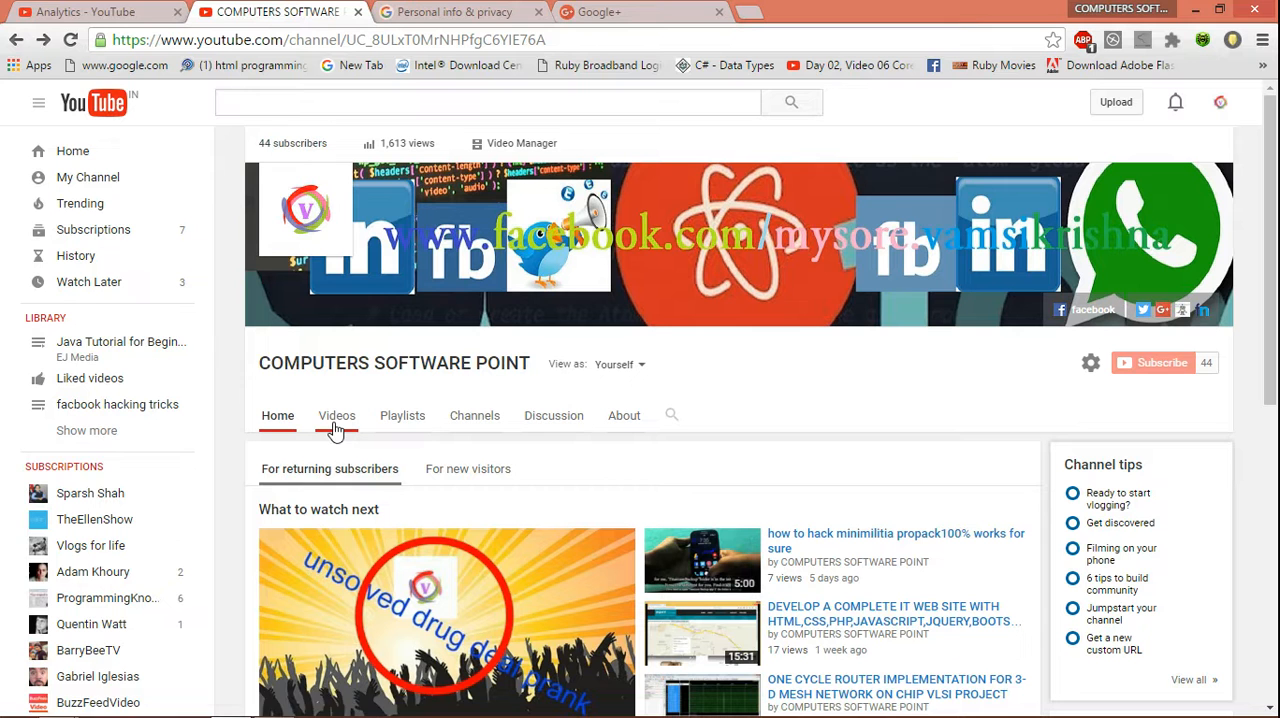
# Show the channel's Videos grid of uploads and look further down the list.
pyautogui.click(336, 416)
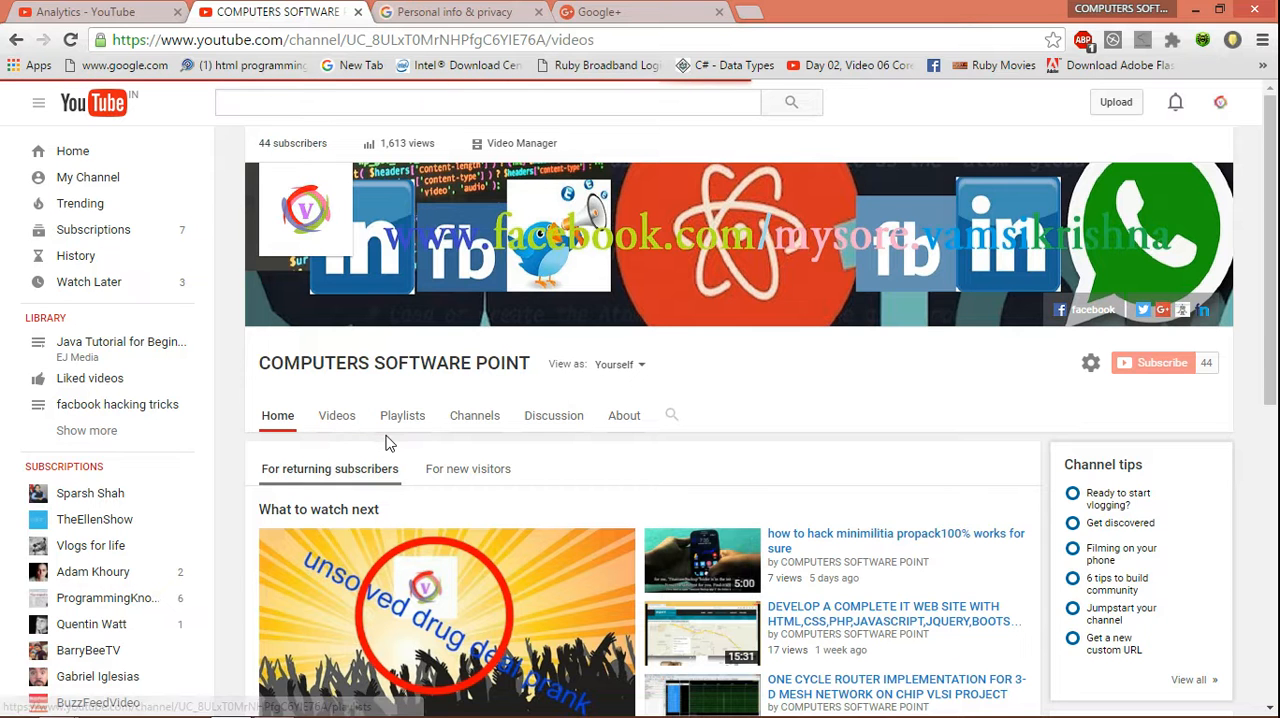
pyautogui.click(336, 416)
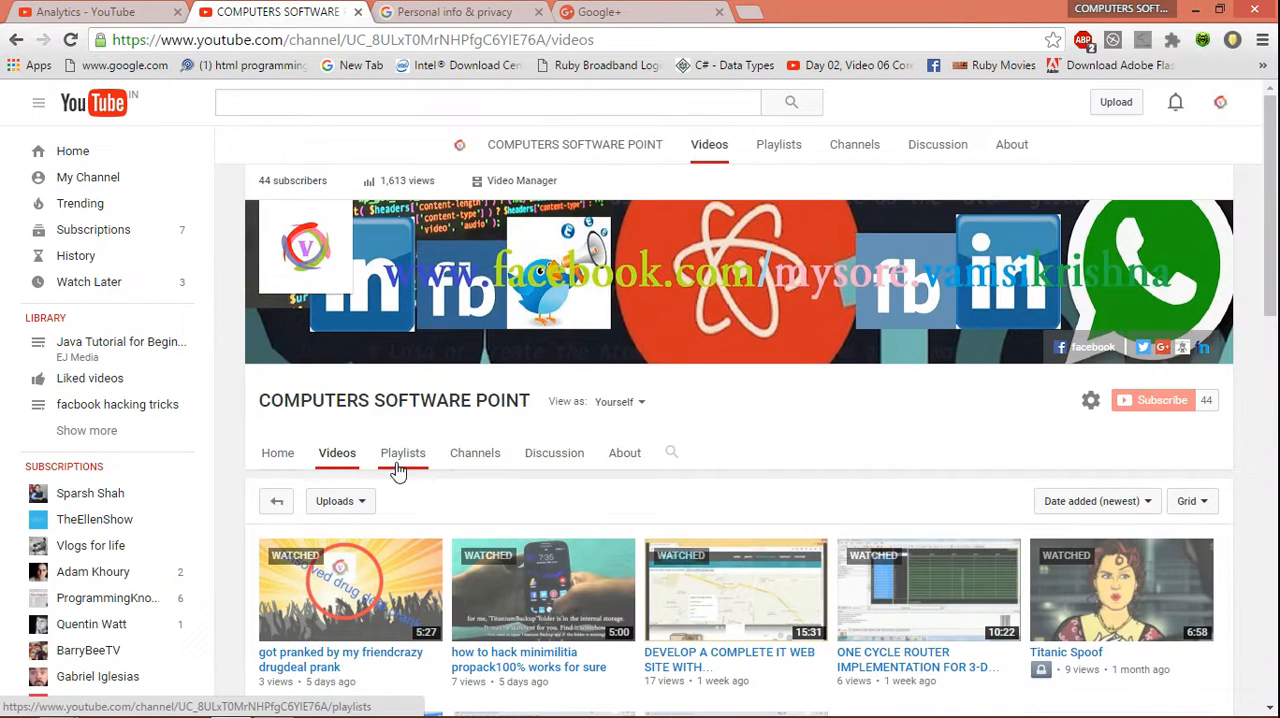
pyautogui.scroll(-3)
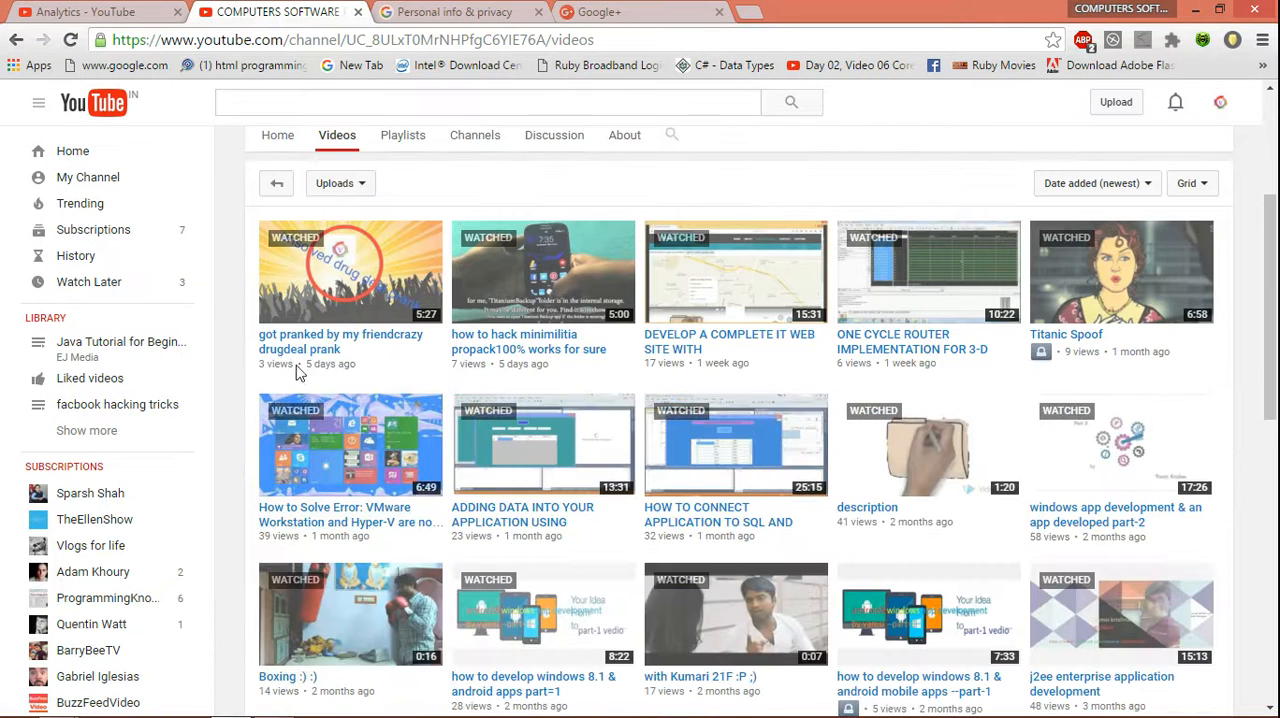
pyautogui.moveTo(490, 378)
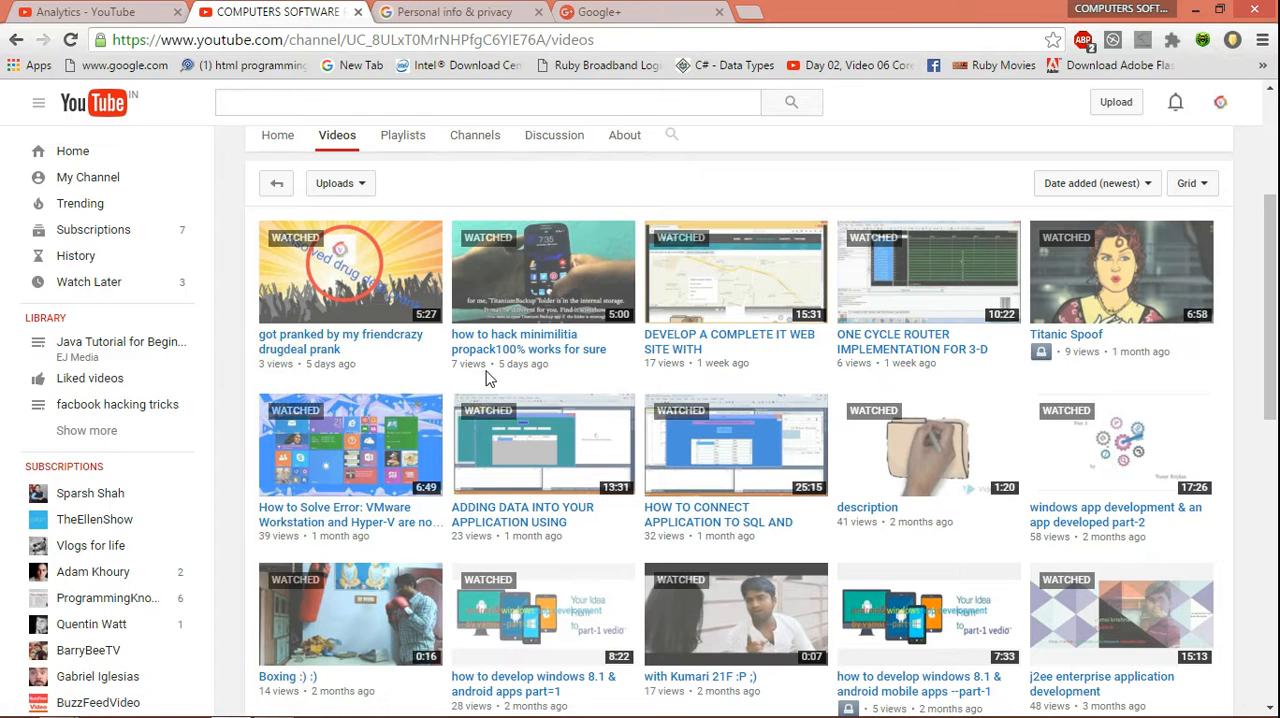
pyautogui.moveTo(516, 252)
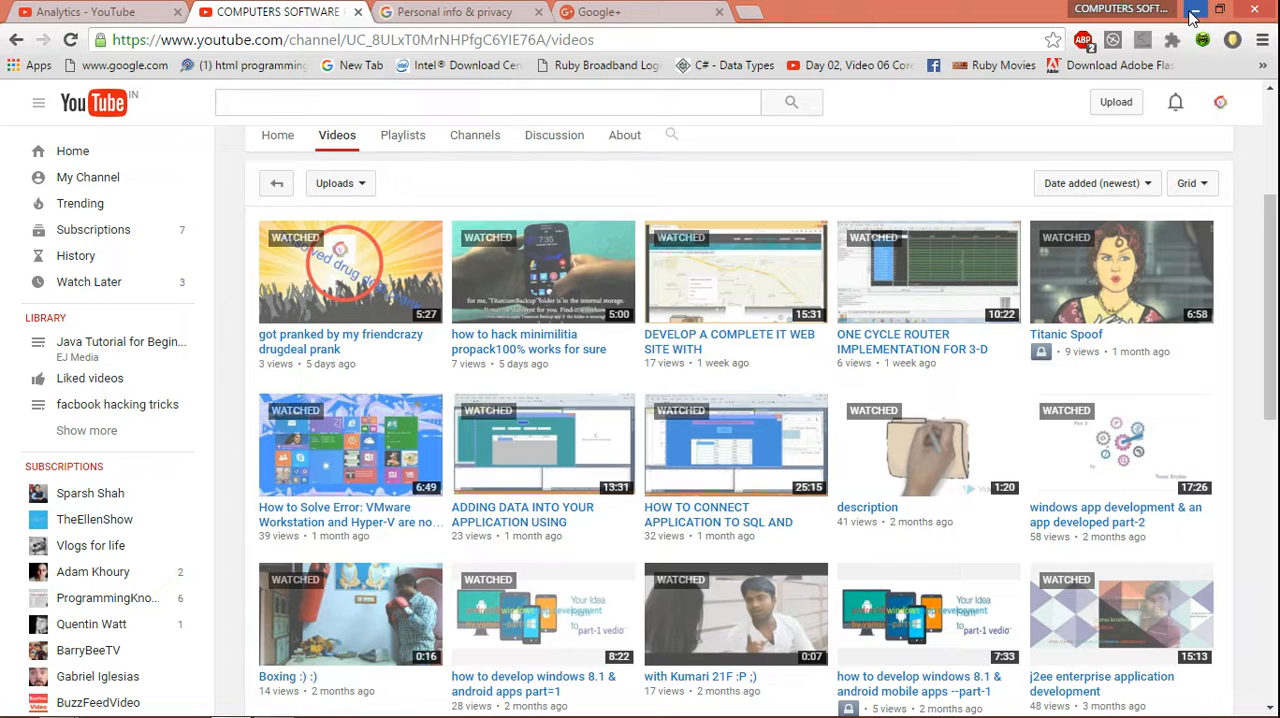
pyautogui.moveTo(1192, 12)
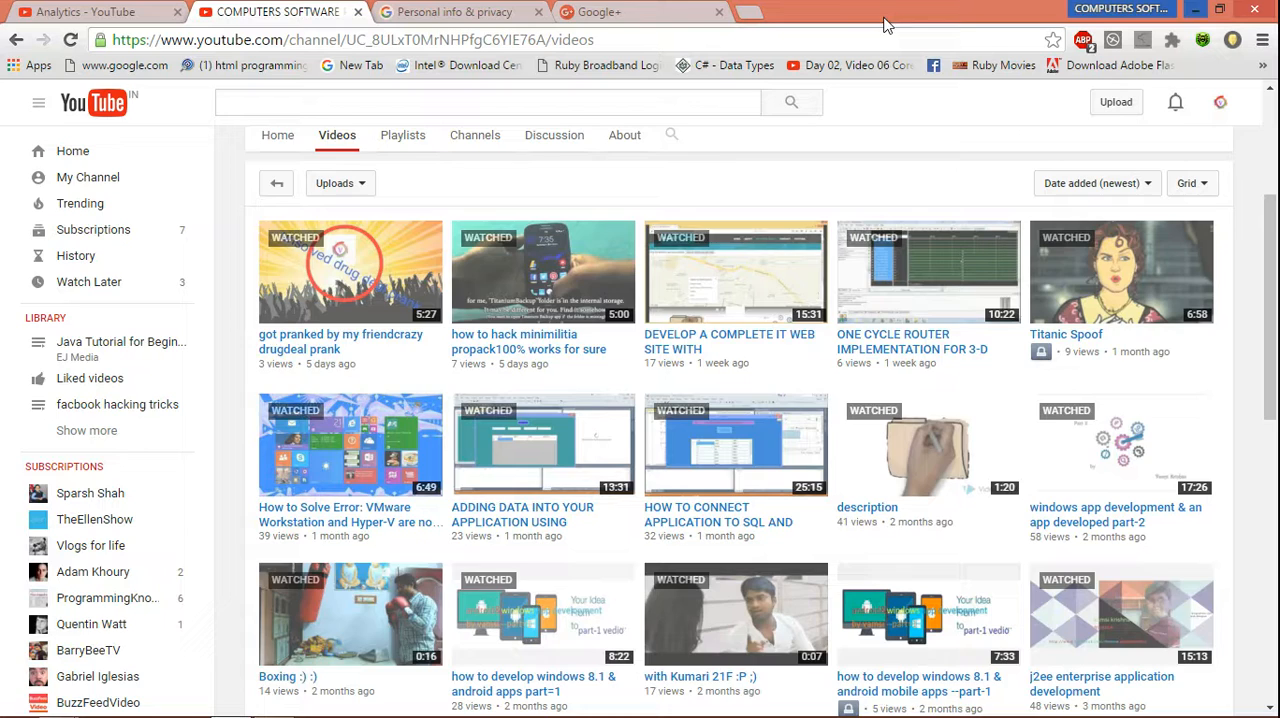
# Switch to Google+ and go to the account's own Profile page via the navigation menu.
pyautogui.click(640, 12)
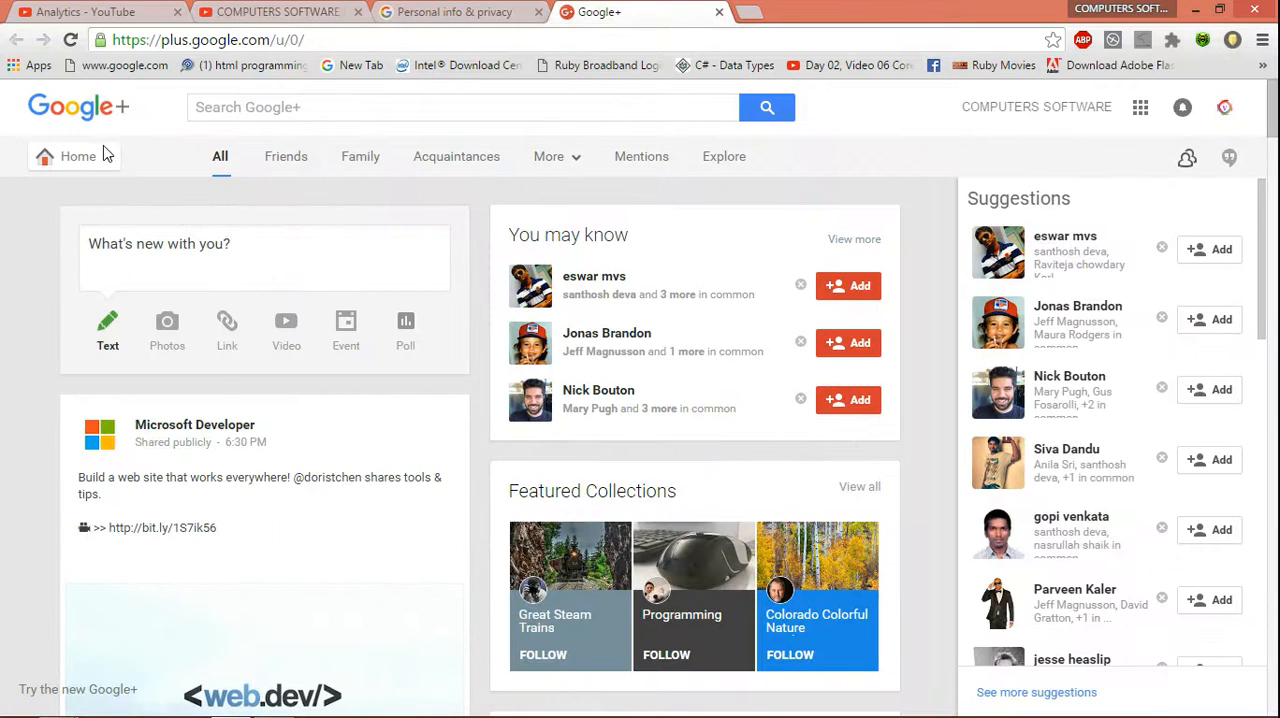
pyautogui.click(78, 156)
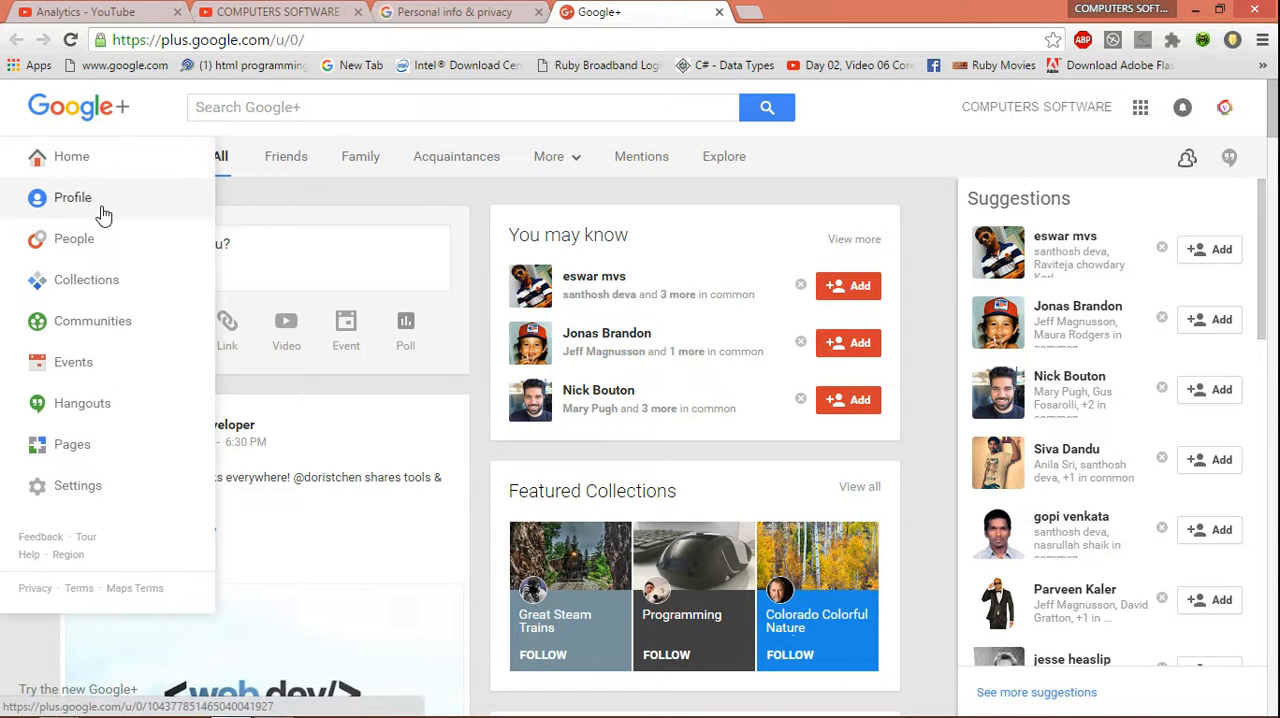
pyautogui.click(72, 198)
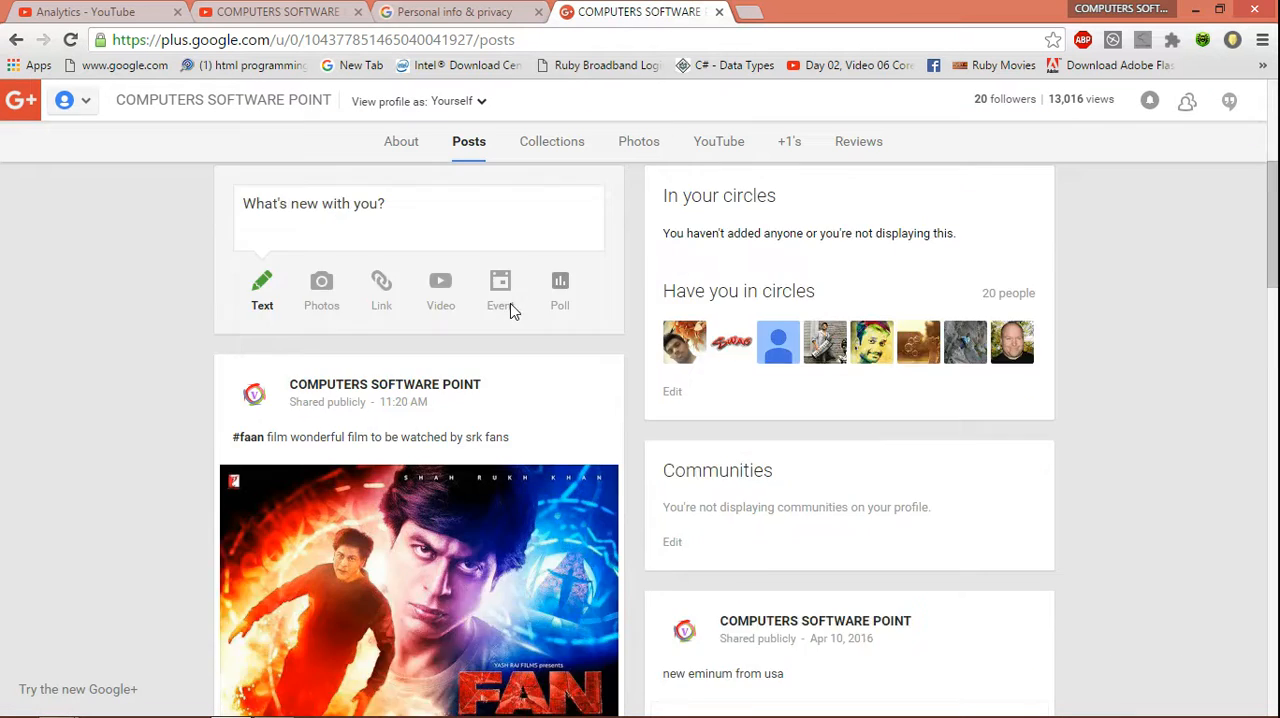
pyautogui.scroll(-3)
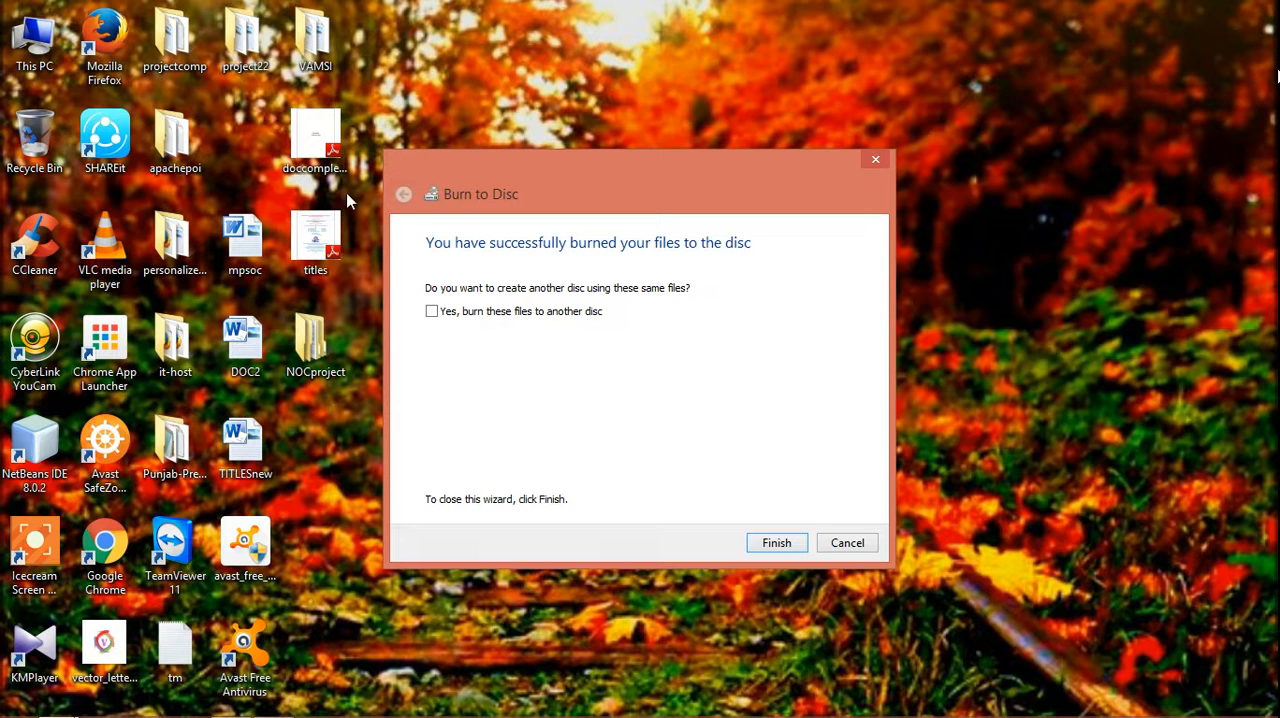
pyautogui.moveTo(604, 270)
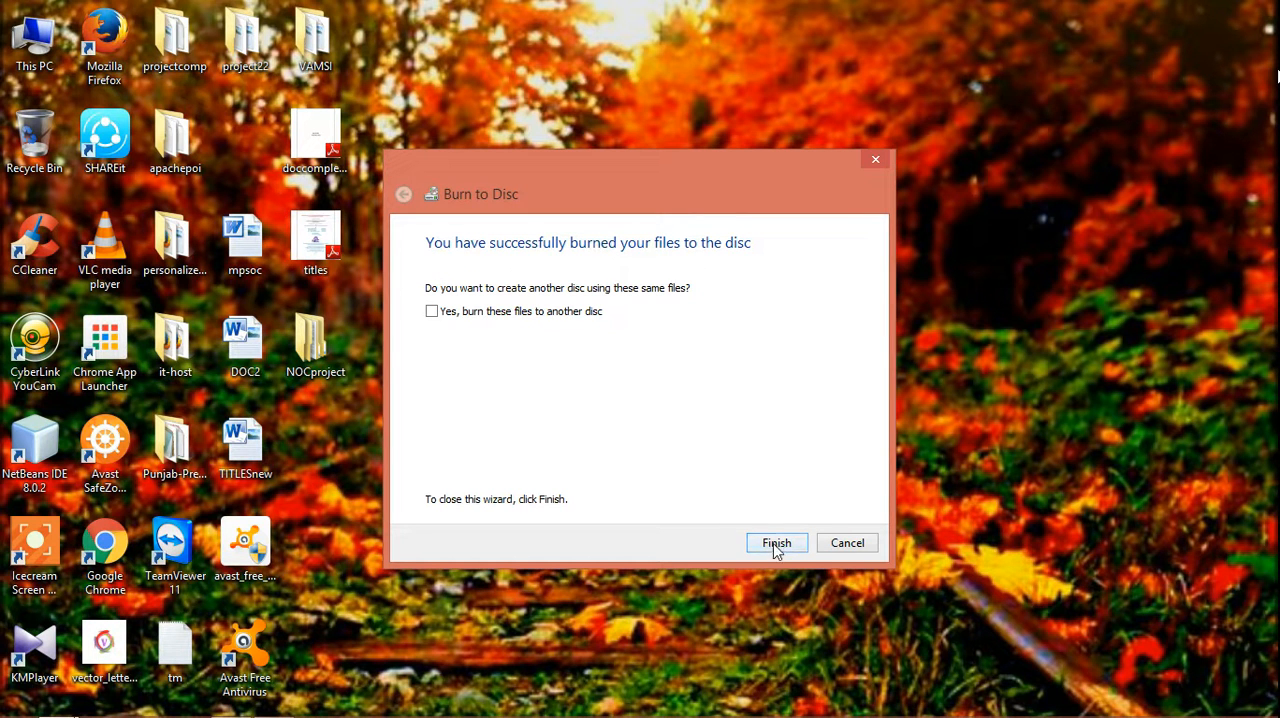
# Finish the completed Burn to Disc wizard, returning to This PC.
pyautogui.click(776, 542)
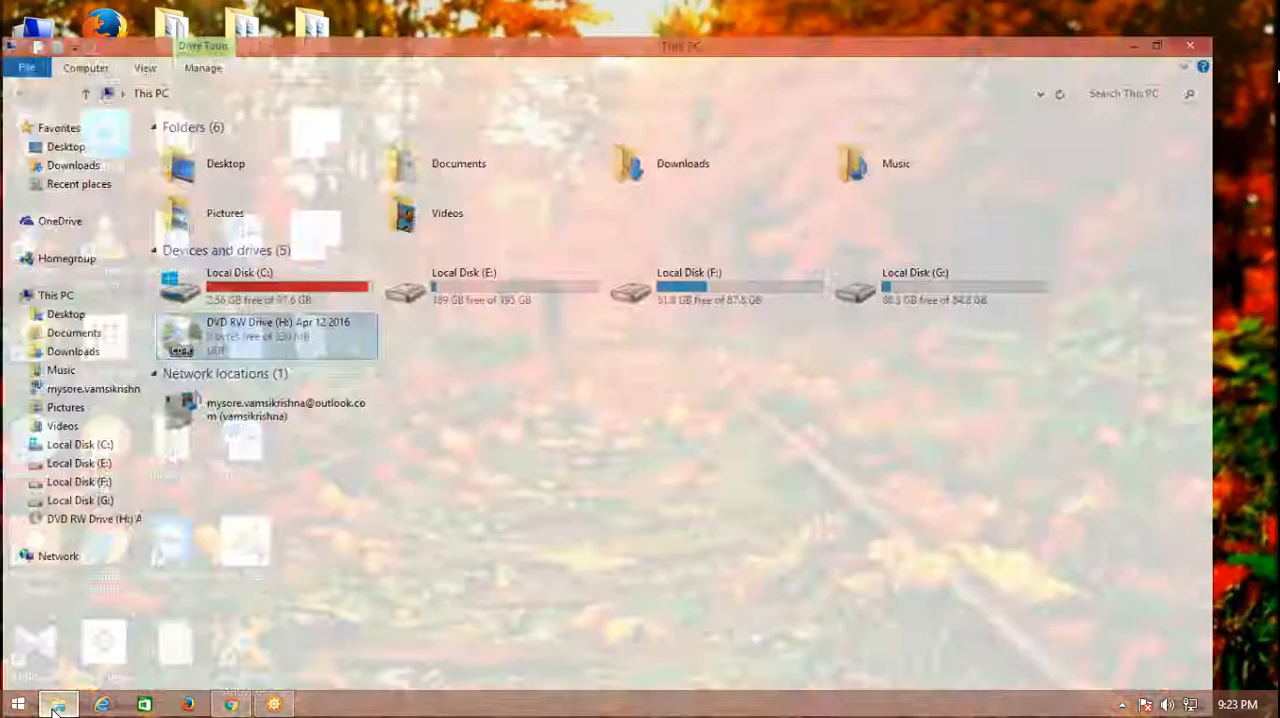
# Refresh This PC and browse into NOCproject on the burned DVD RW disc.
pyautogui.rightClick(612, 450)
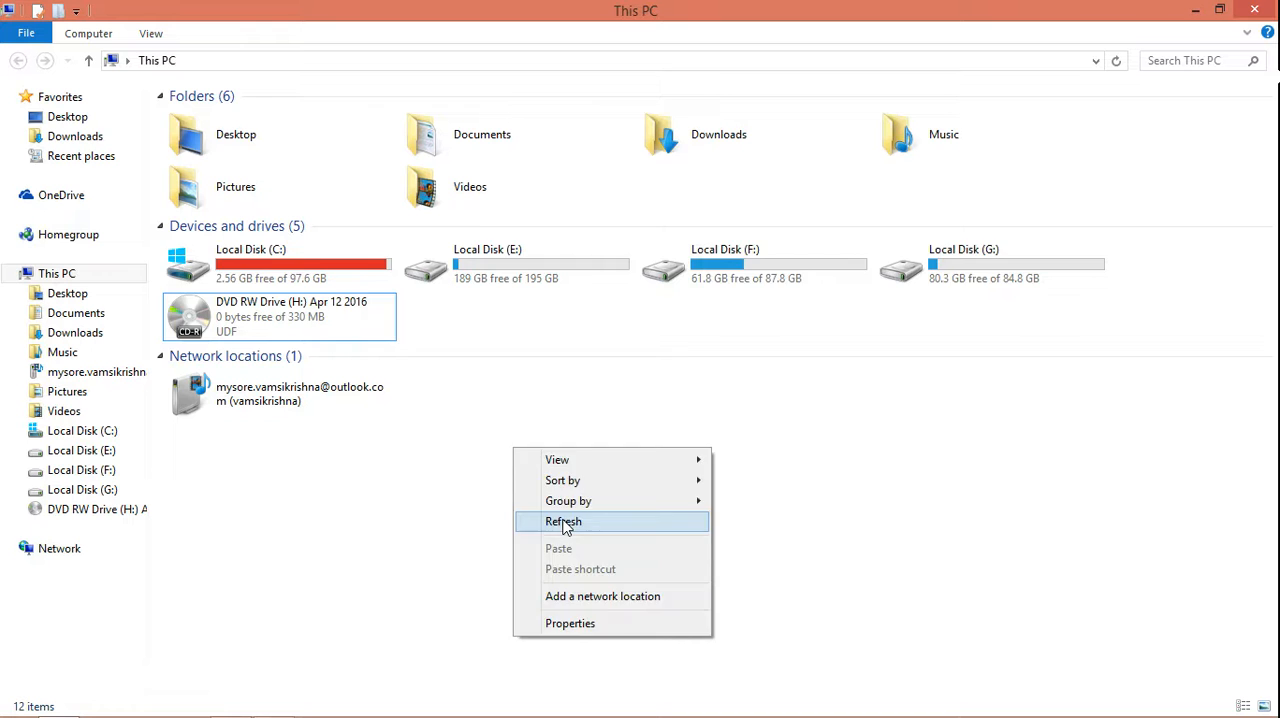
pyautogui.click(564, 520)
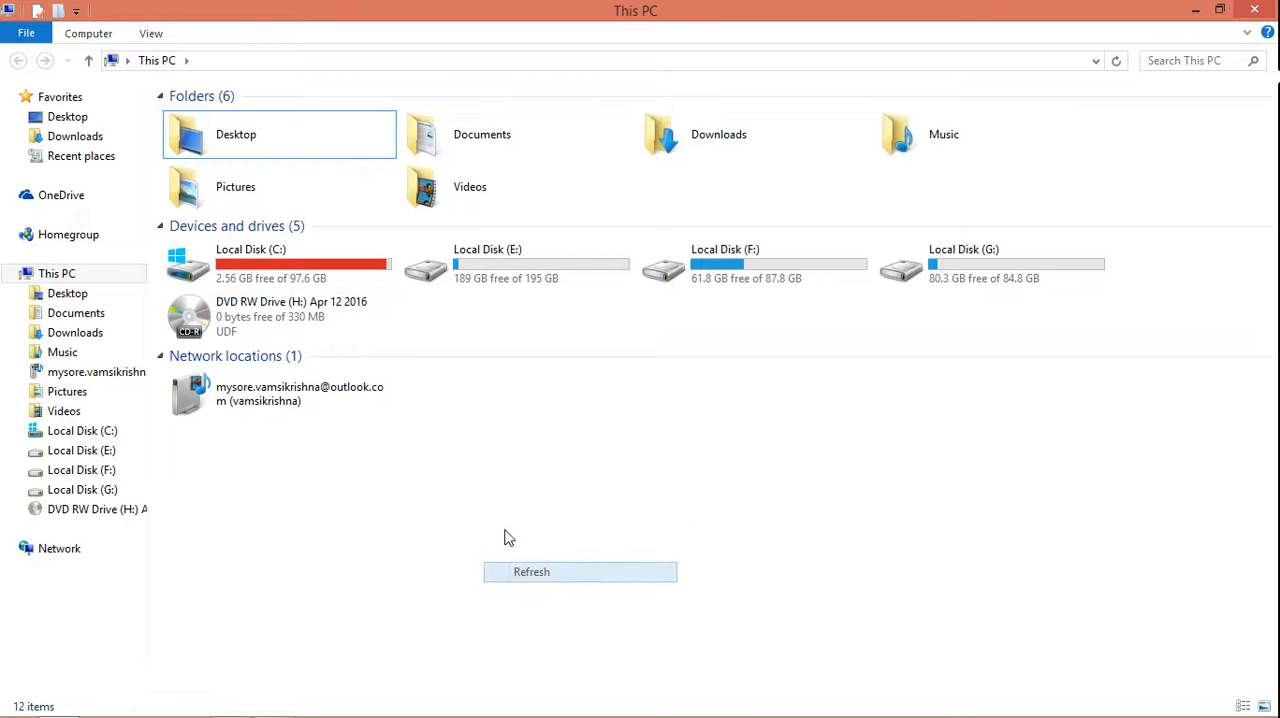
pyautogui.doubleClick(188, 316)
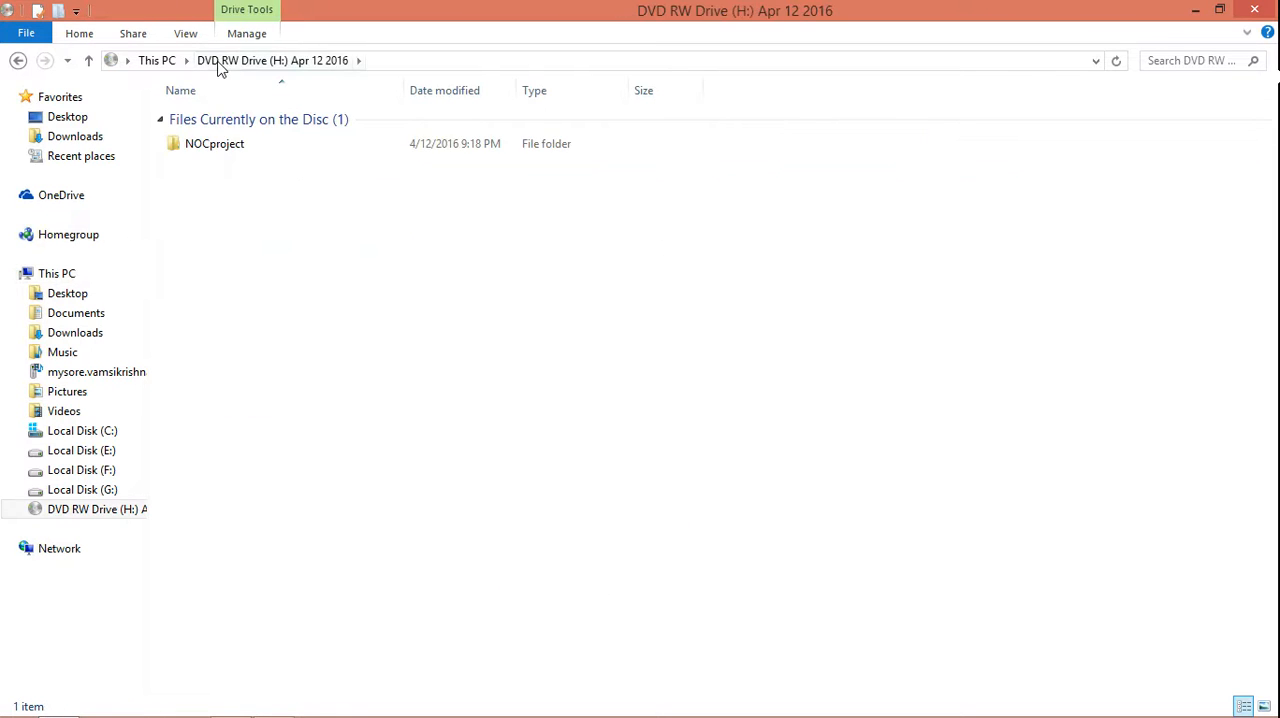
pyautogui.doubleClick(214, 144)
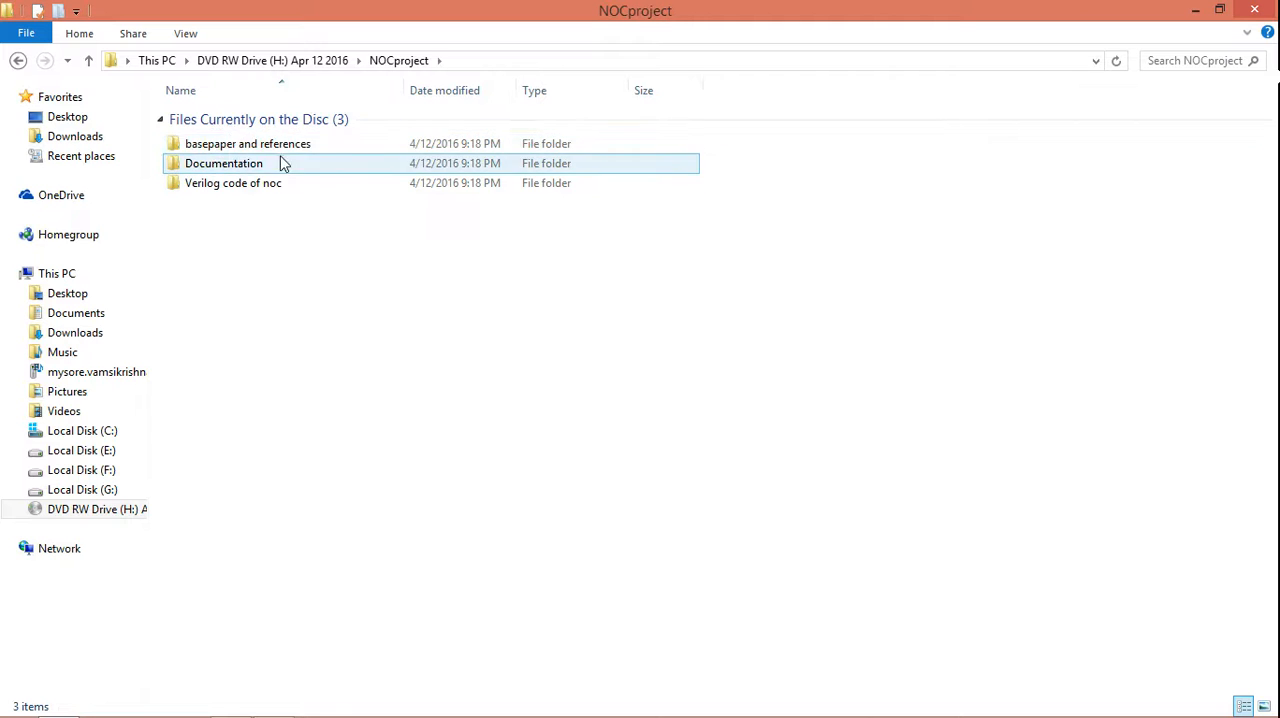
# Check the Documentation and 'Verilog code of noc' subfolders on the disc.
pyautogui.doubleClick(248, 144)
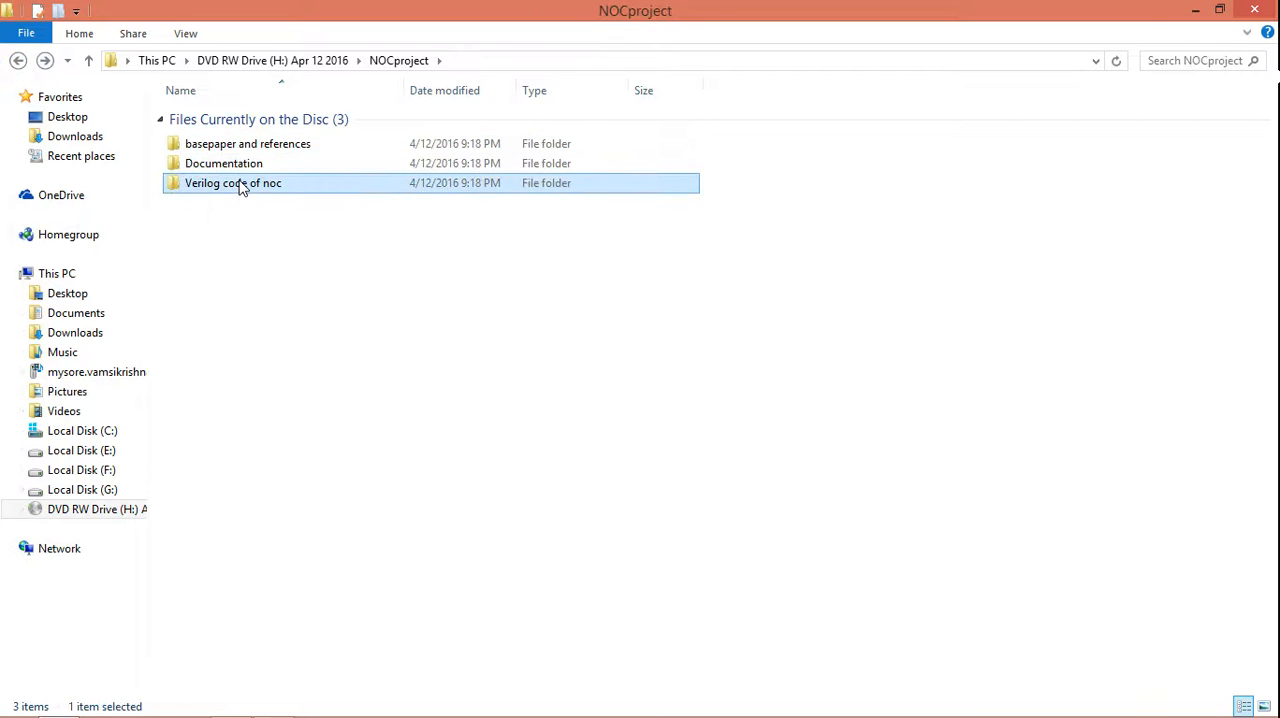
pyautogui.doubleClick(232, 184)
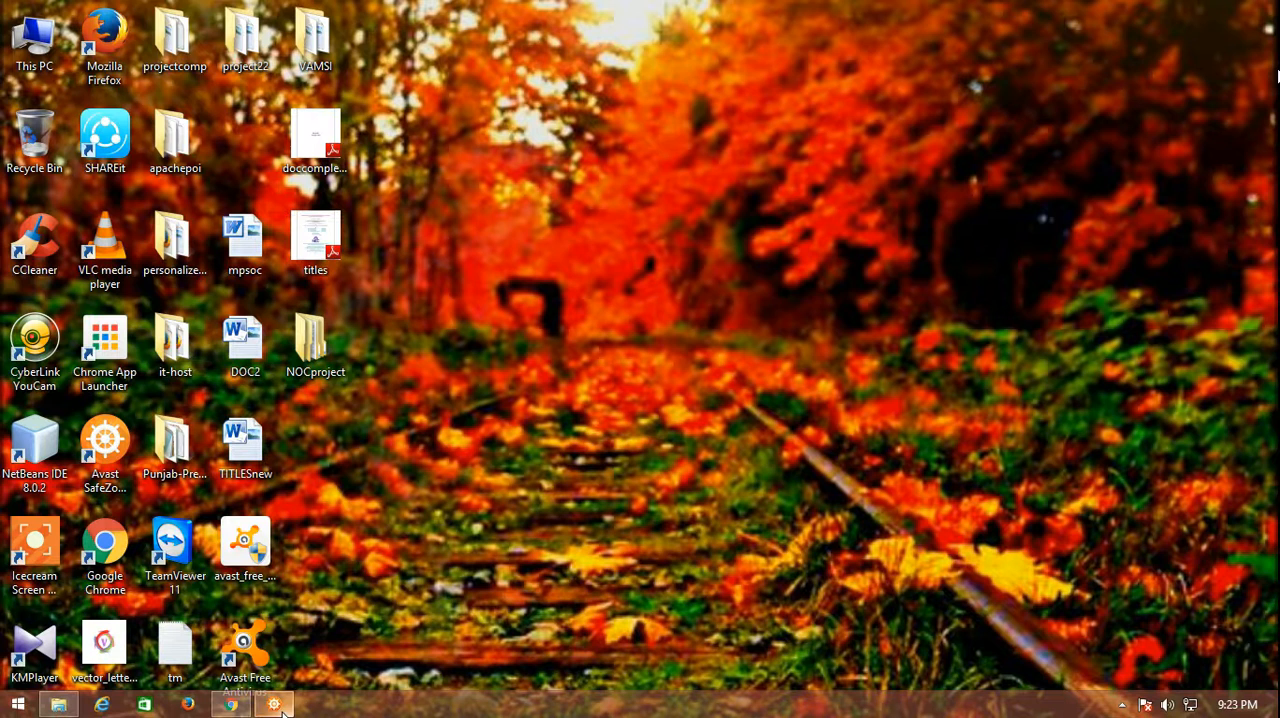
# Return to Chrome and go past the Dr.WEB link warning to the QuickNews article.
pyautogui.click(228, 704)
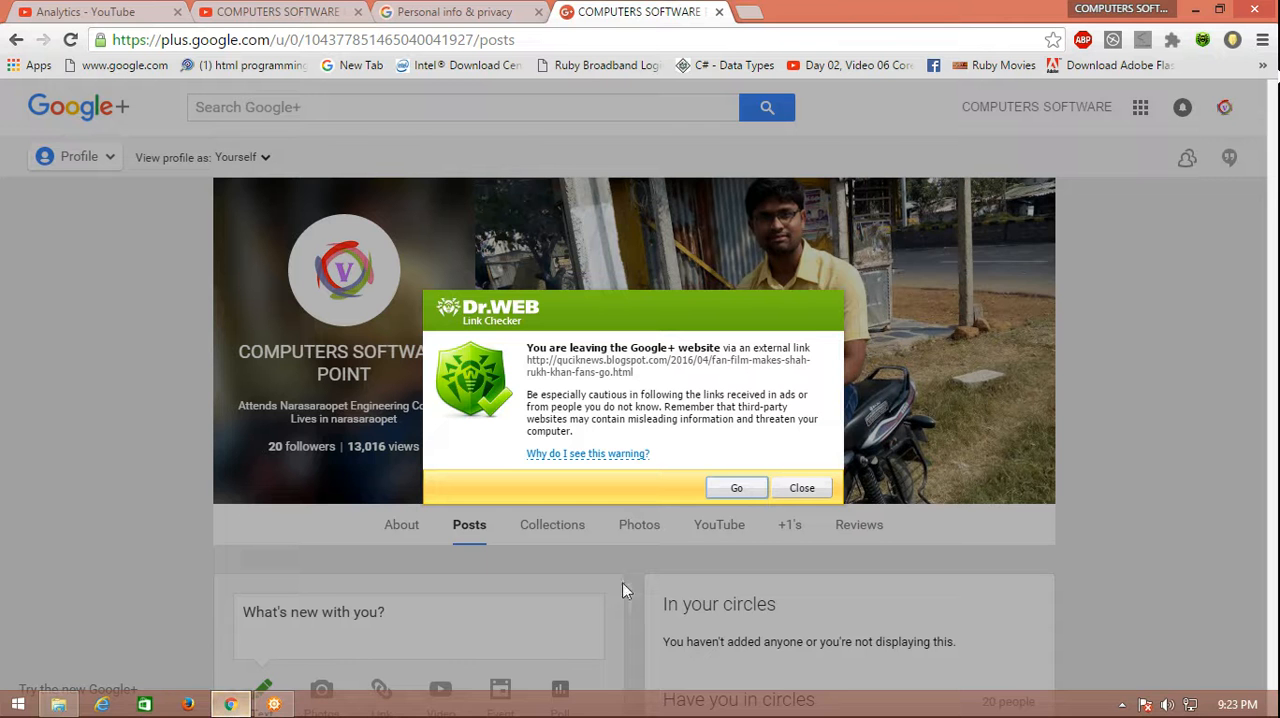
pyautogui.click(736, 488)
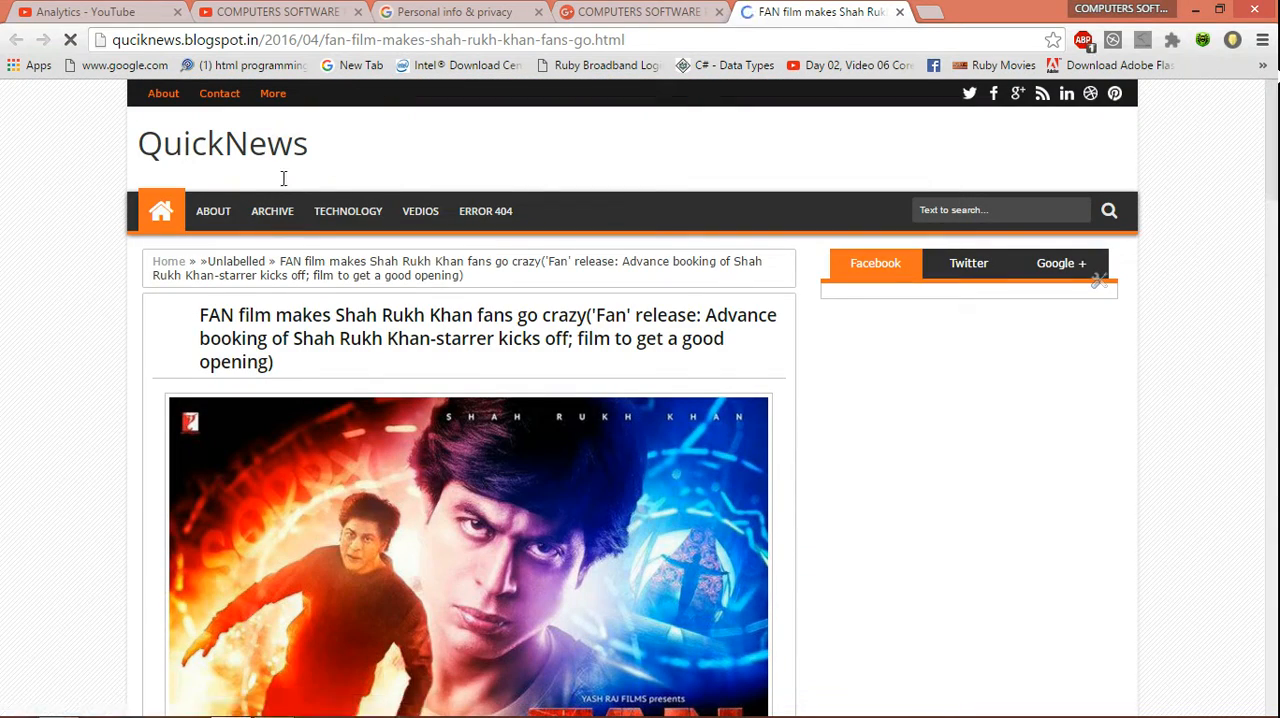
# Navigate from the FAN film article via About to the QuickNews blog's home page.
pyautogui.click(212, 210)
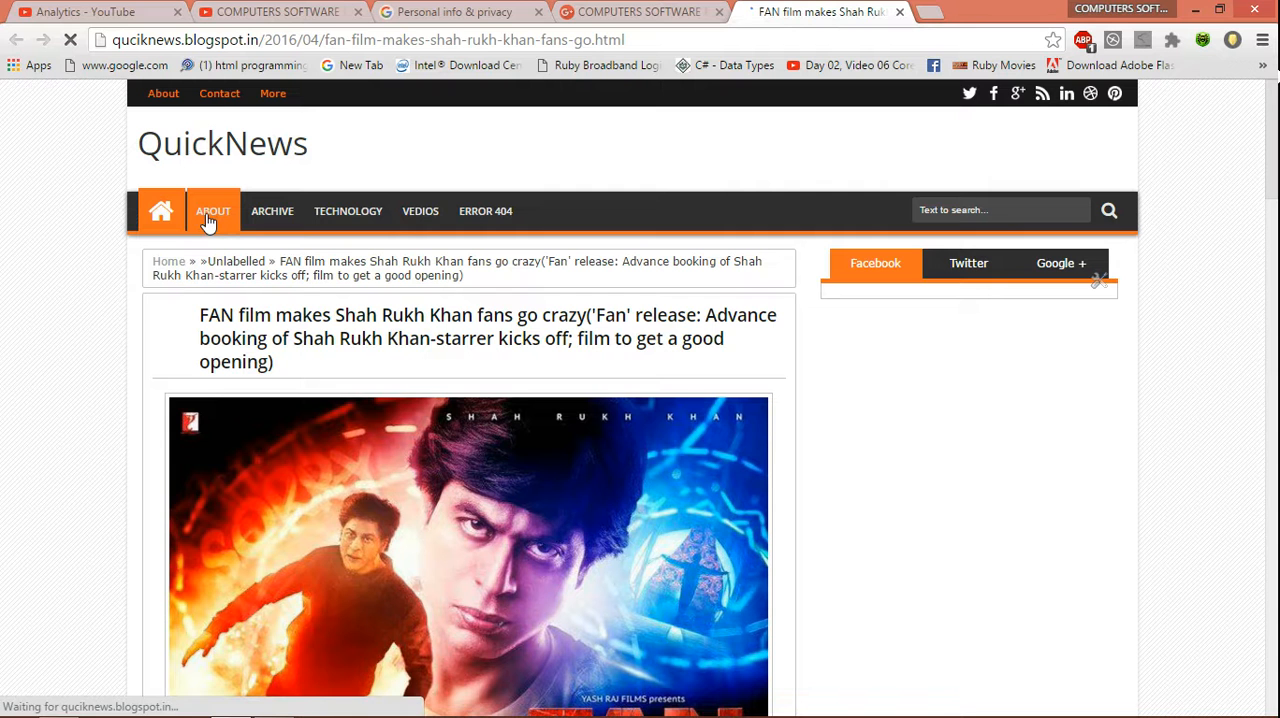
pyautogui.click(212, 212)
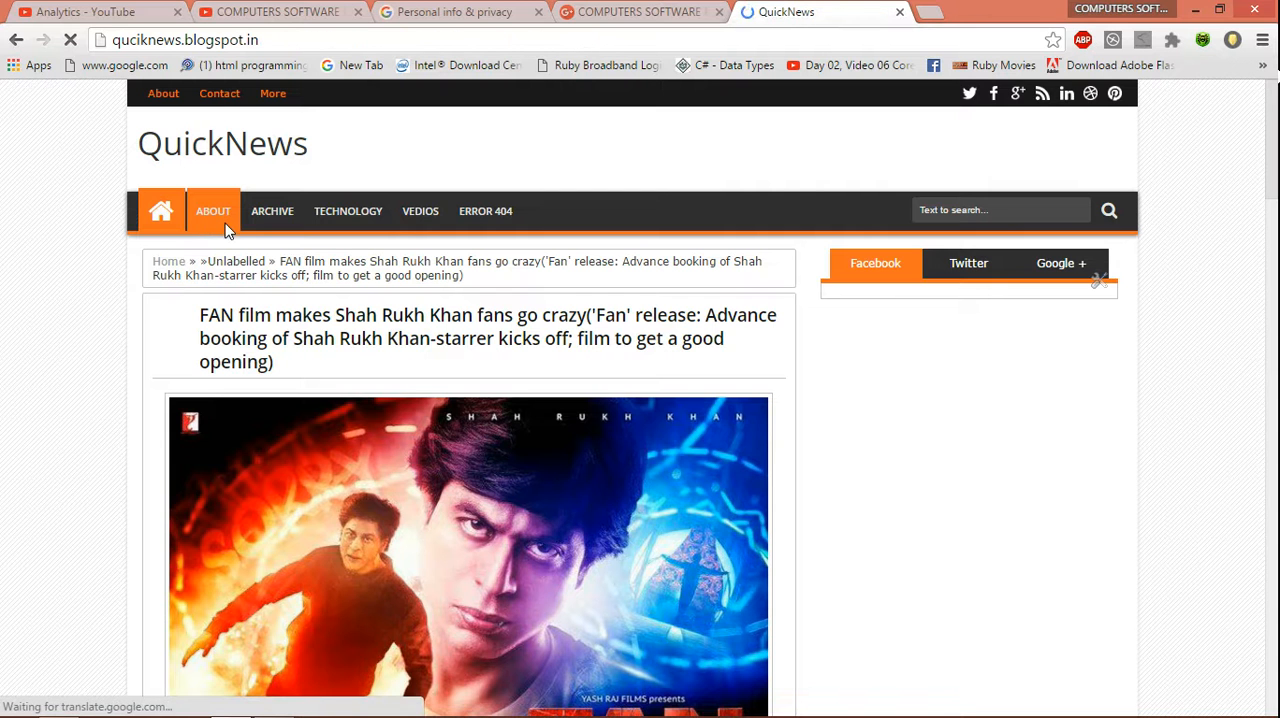
pyautogui.click(212, 212)
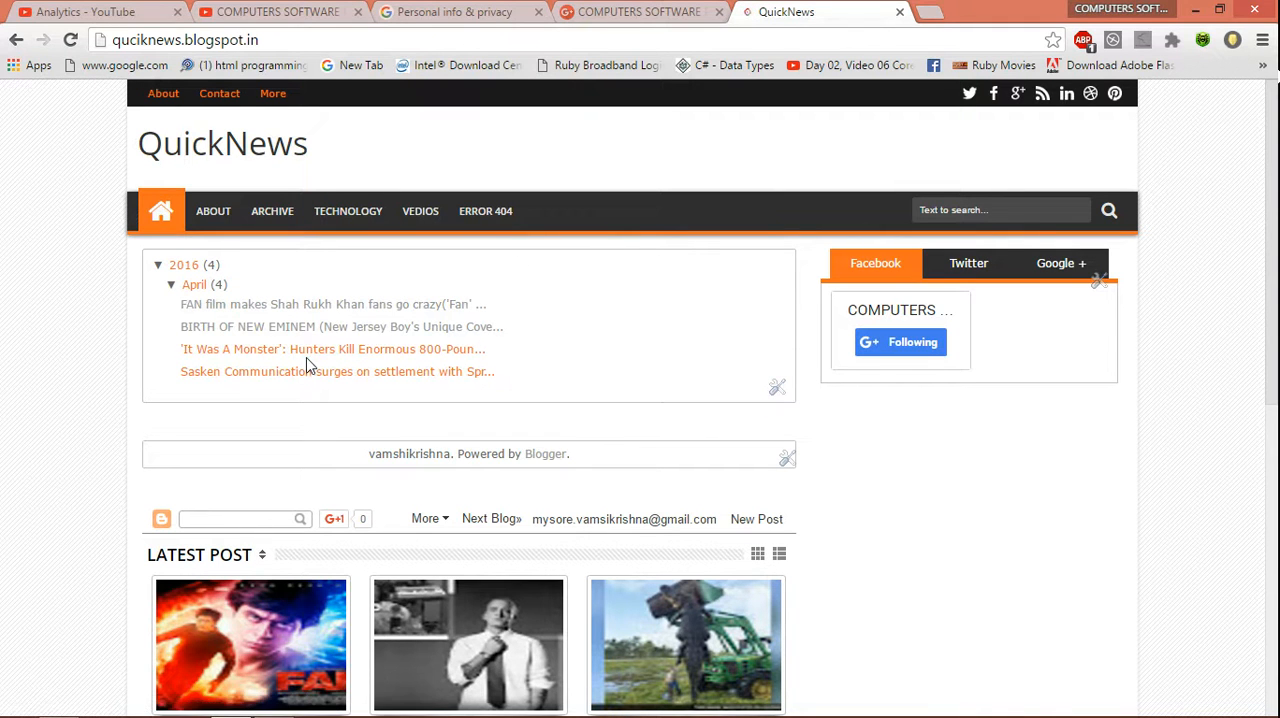
pyautogui.scroll(-3)
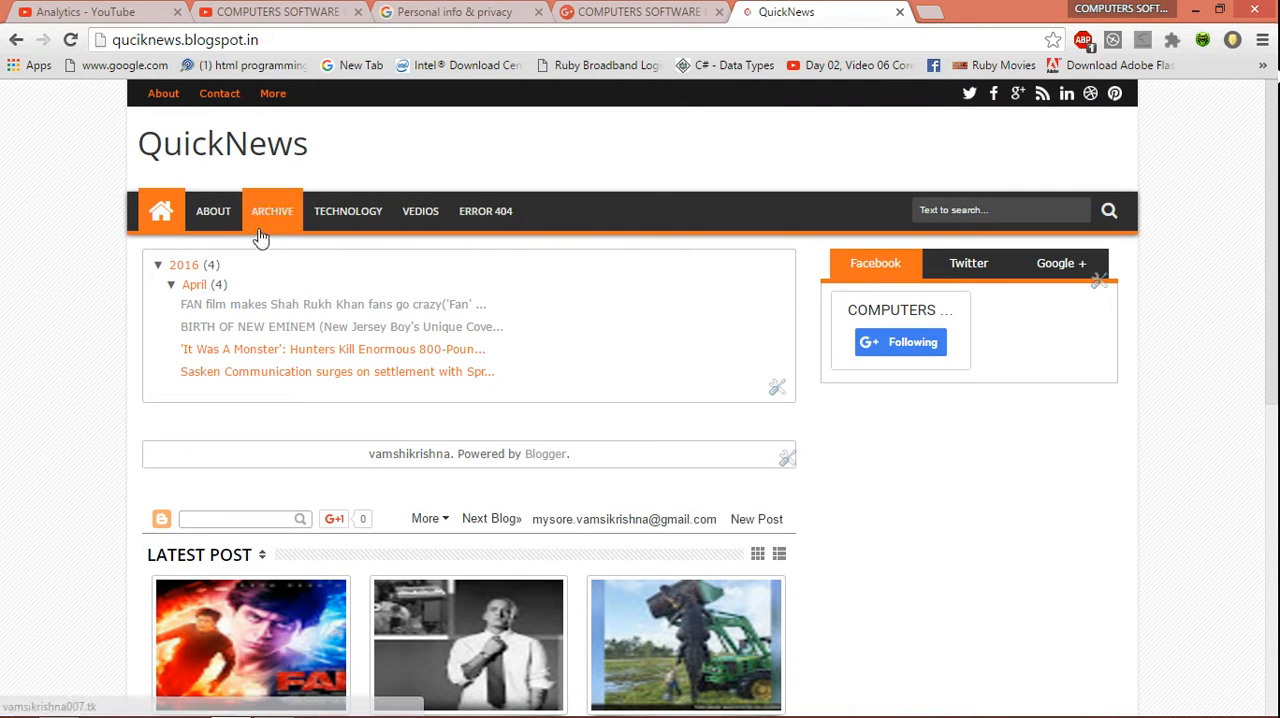
pyautogui.moveTo(420, 212)
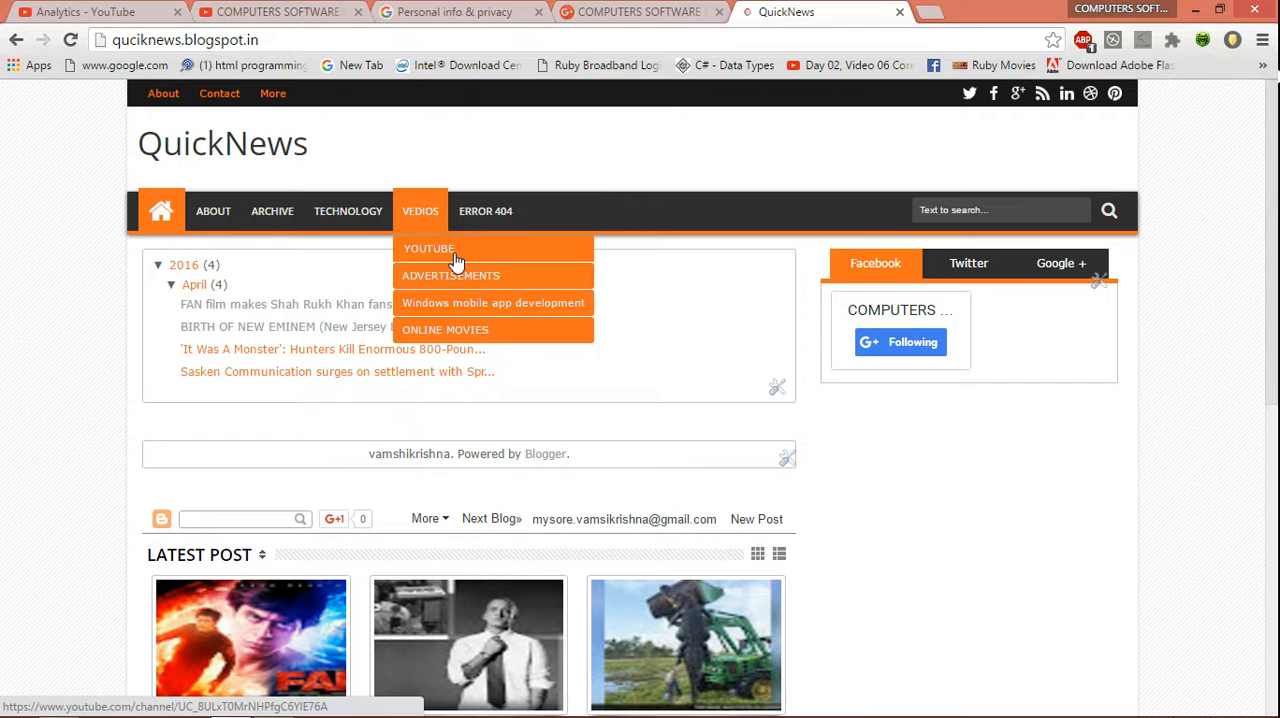
pyautogui.moveTo(452, 276)
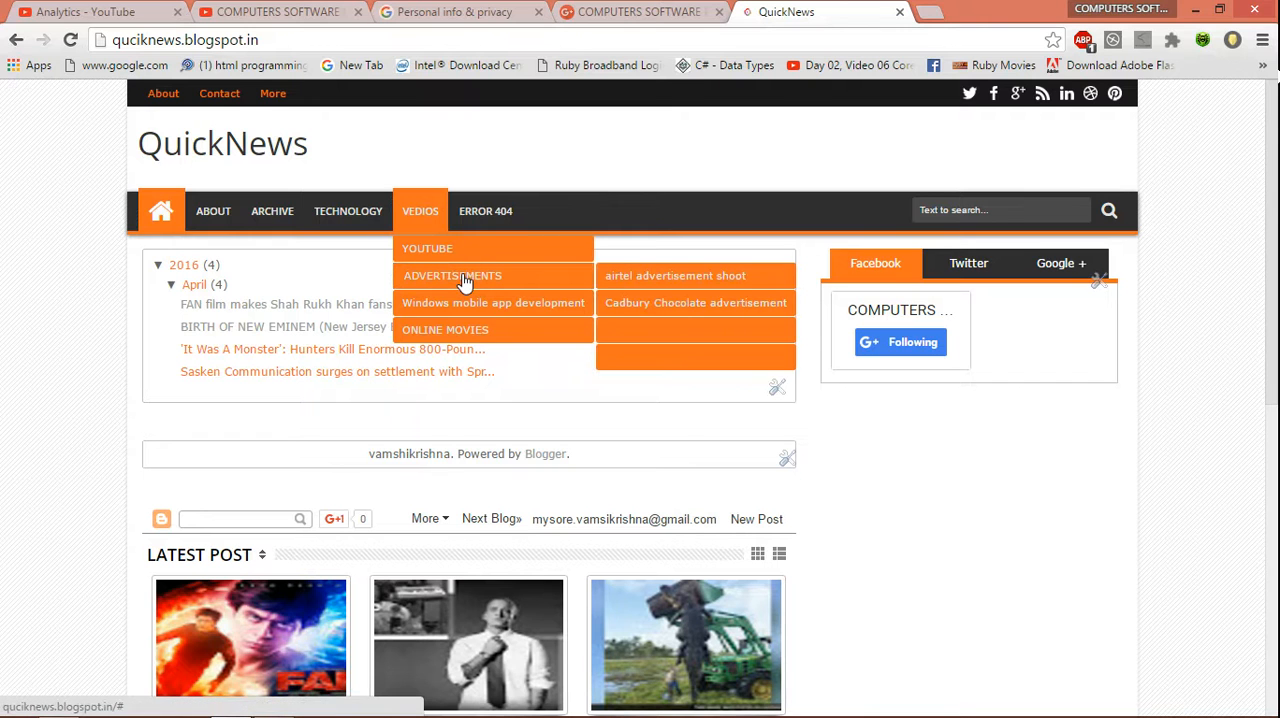
pyautogui.moveTo(494, 304)
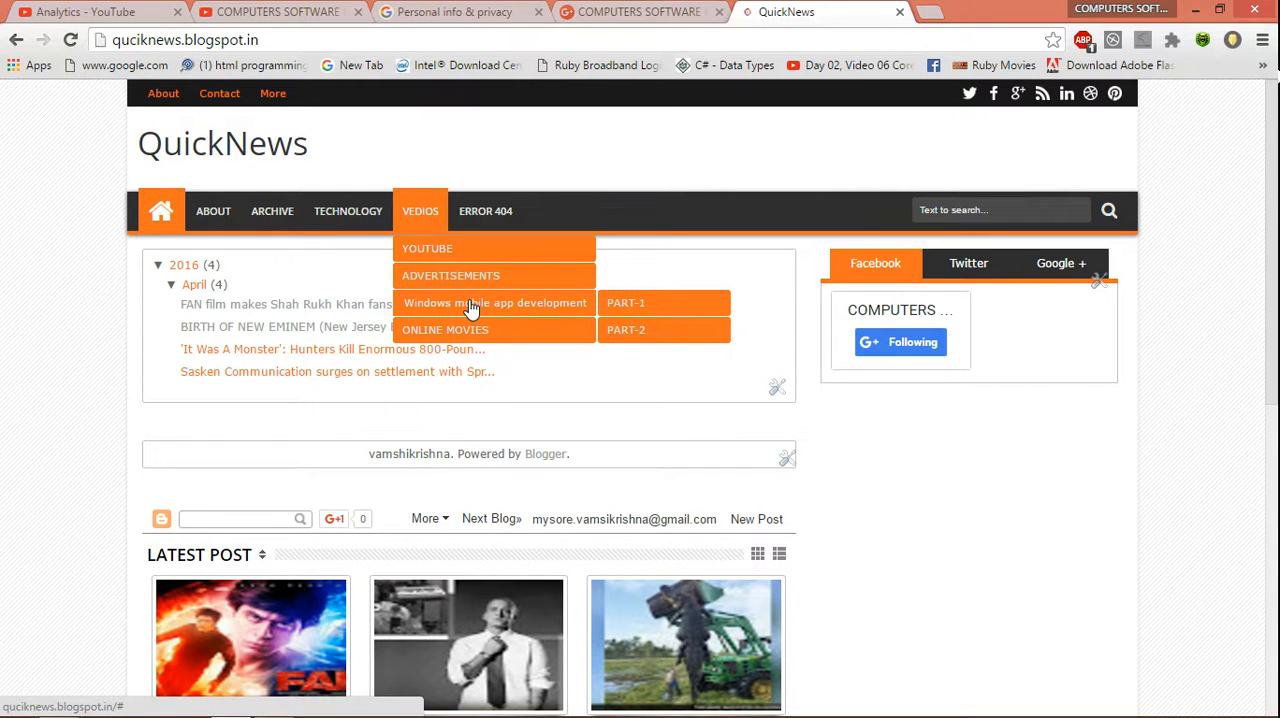
pyautogui.moveTo(456, 336)
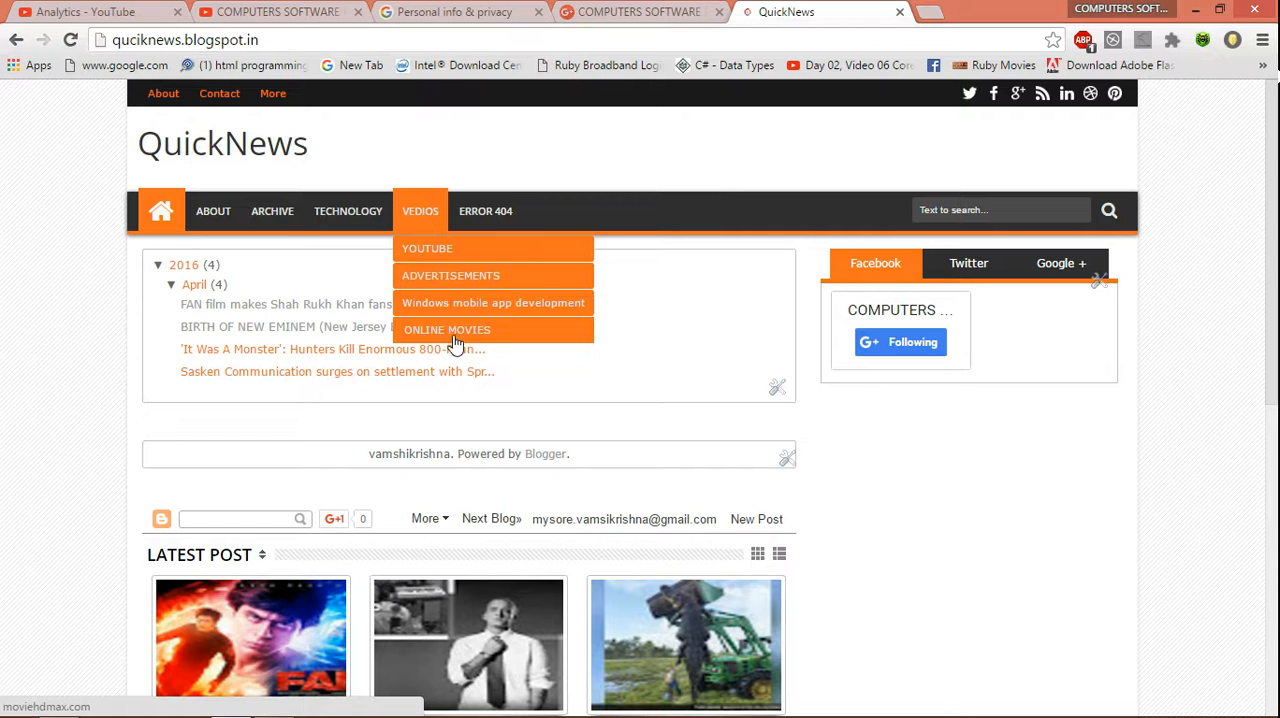
pyautogui.moveTo(772, 340)
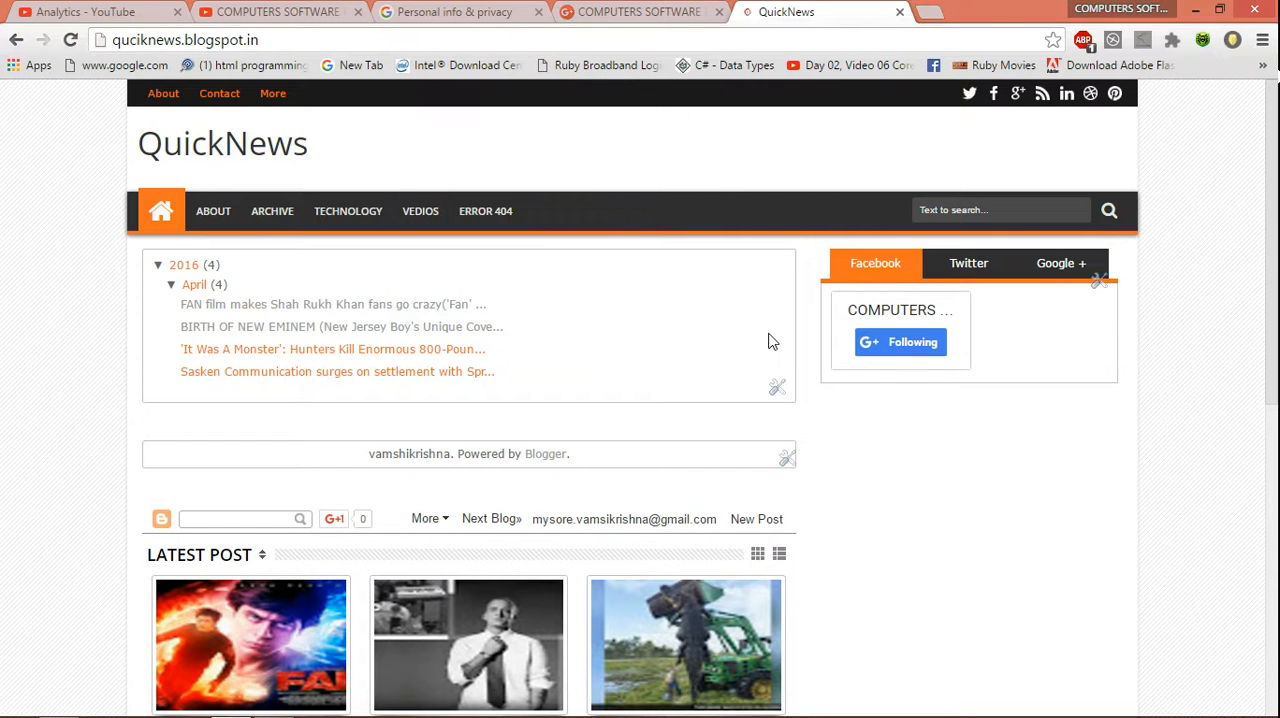